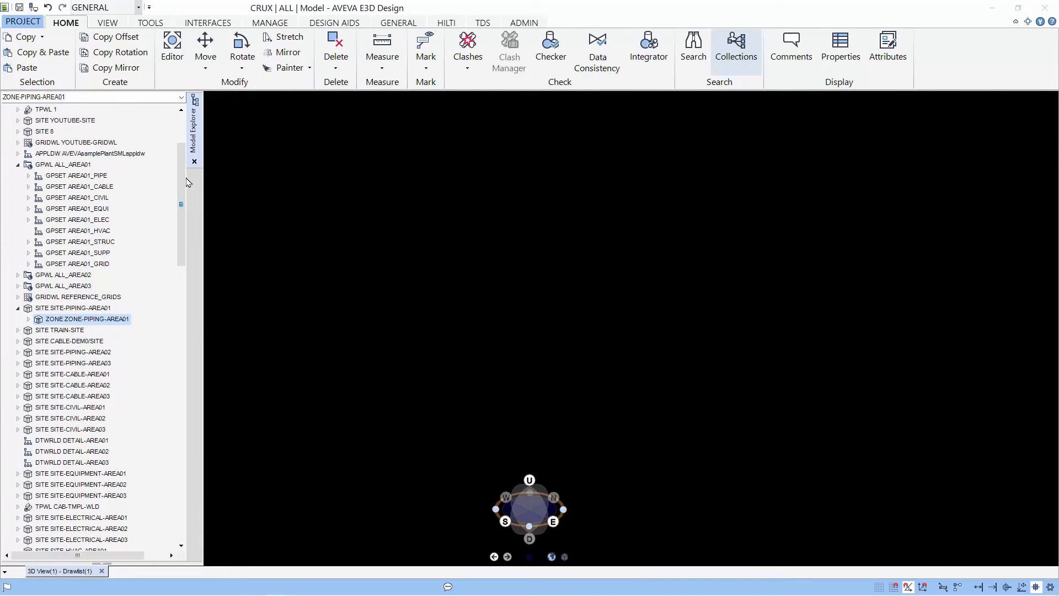
Add the AREA01_PIPE, EQUI and STRUC group sets to the 3D view and show the Interfaces tools.
left_click(76, 175)
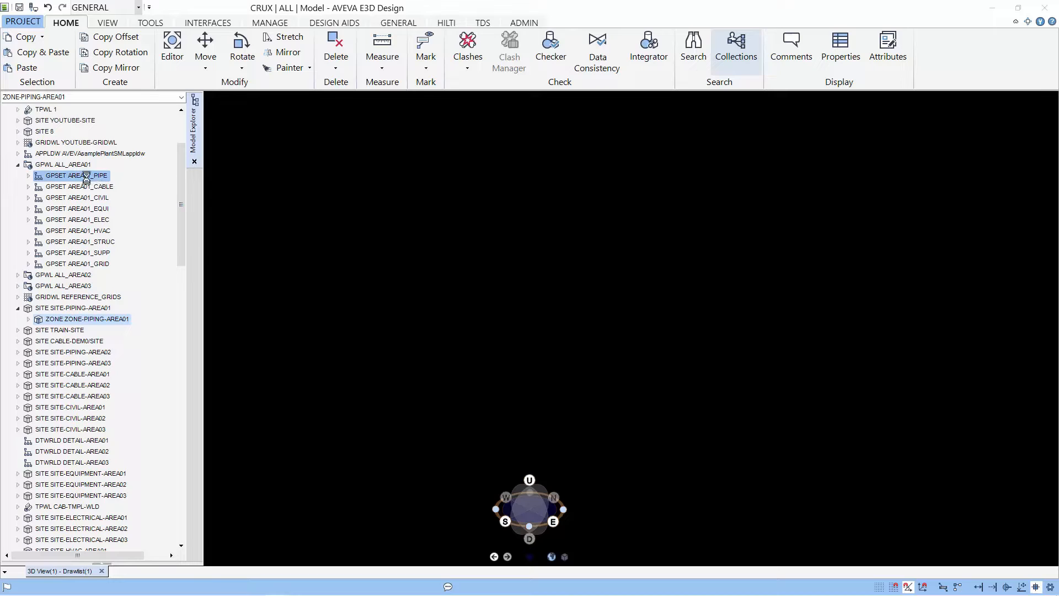
double_click(76, 175)
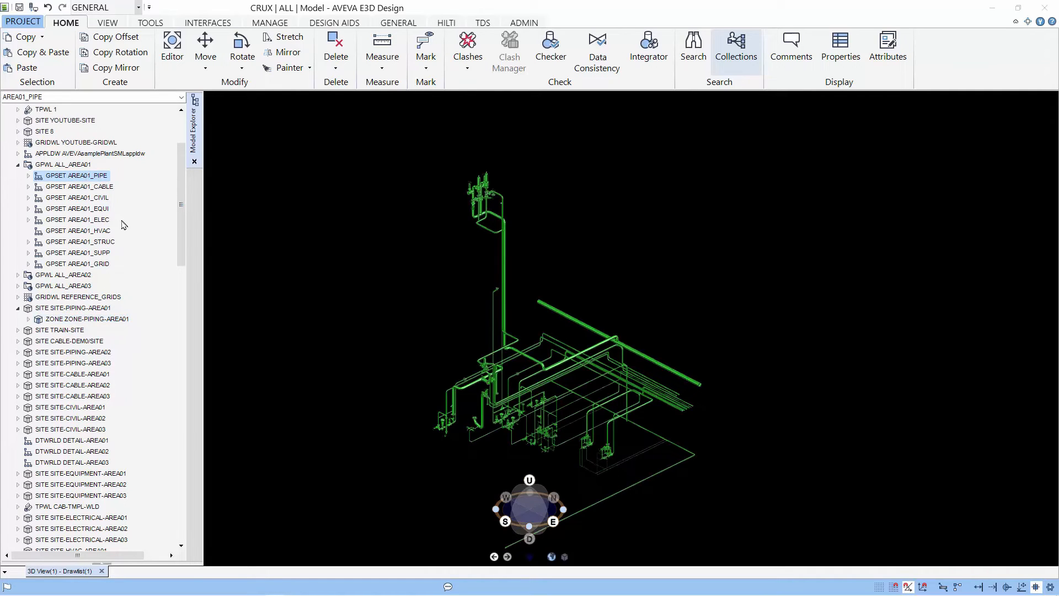
left_click(76, 208)
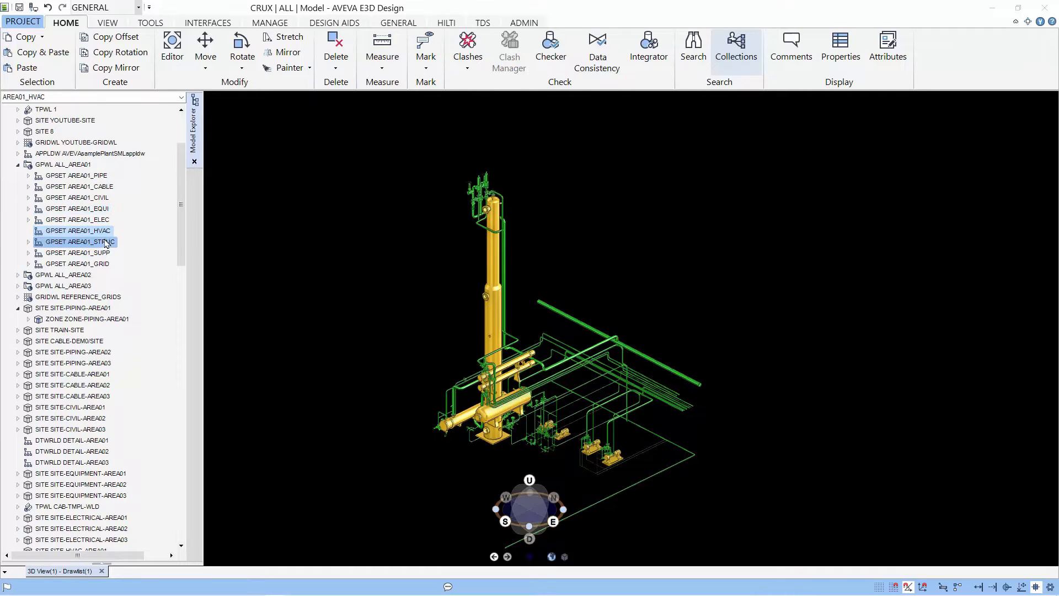
left_click(78, 241)
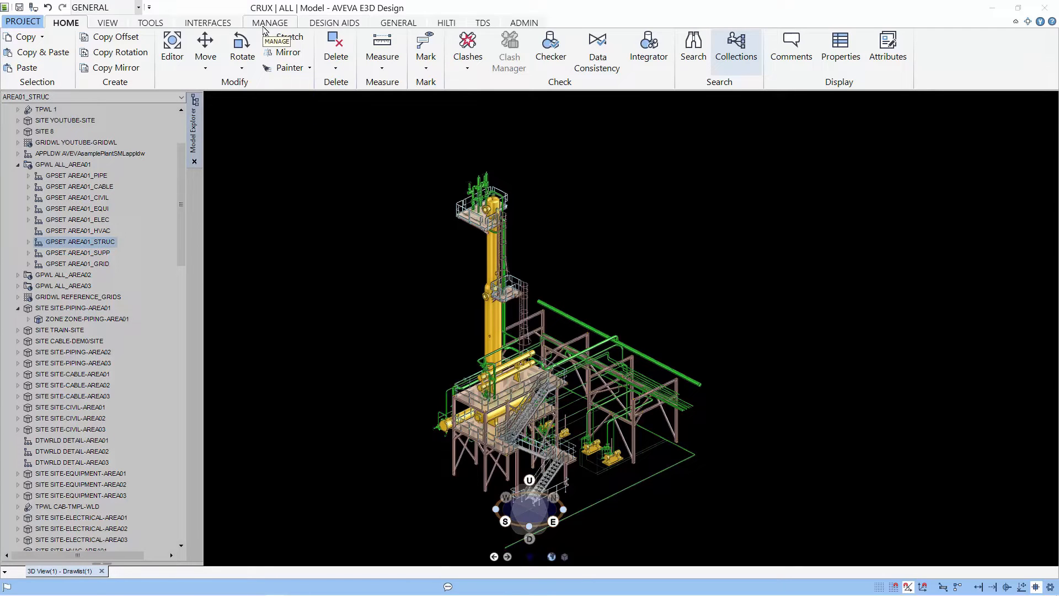
left_click(207, 22)
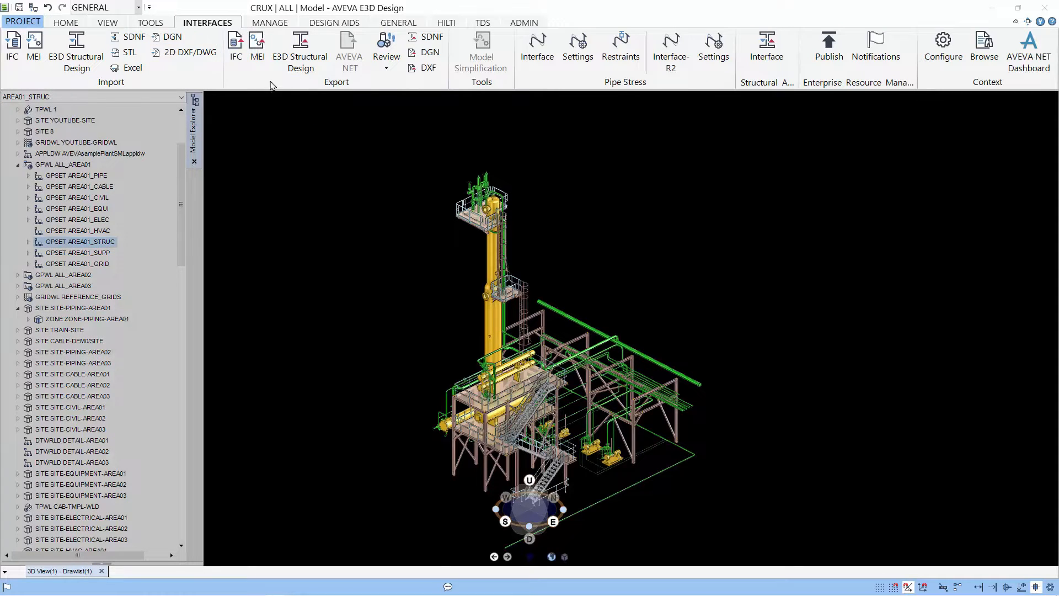
Create a new Review model export from the Review dropdown.
left_click(386, 47)
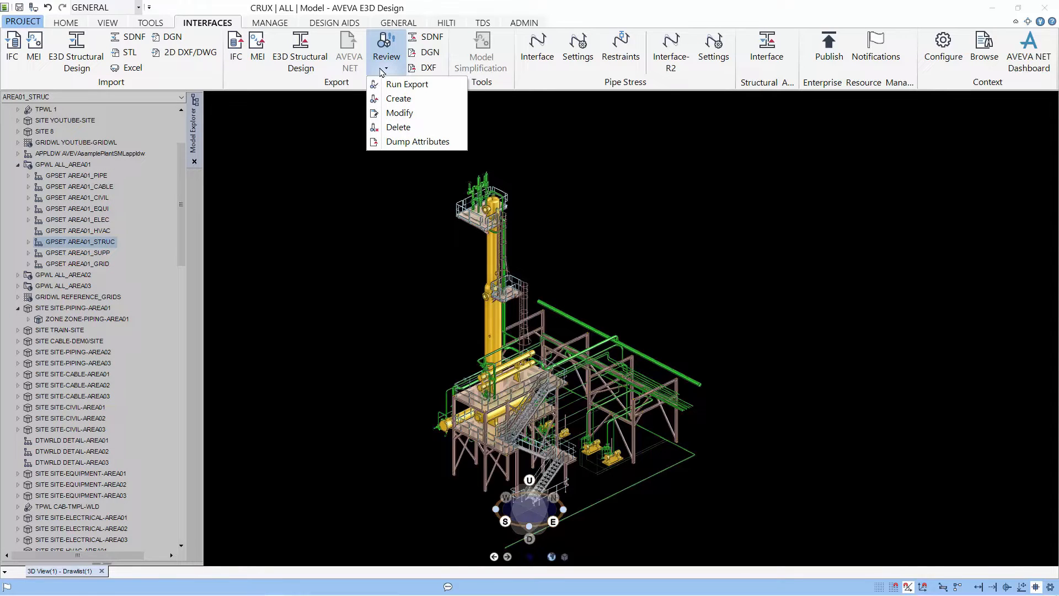
mouse_move(398, 99)
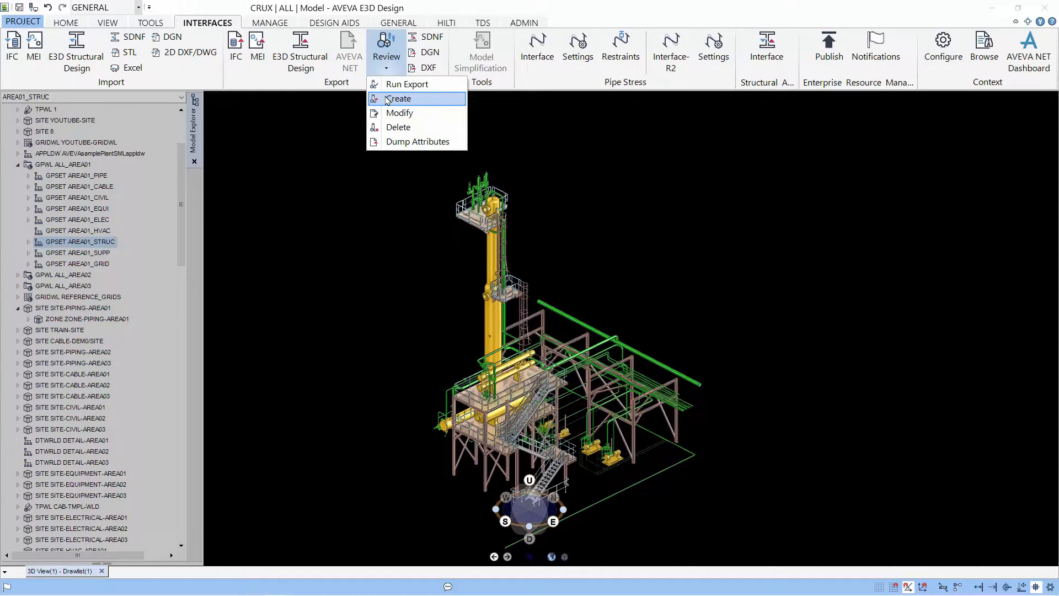
left_click(398, 98)
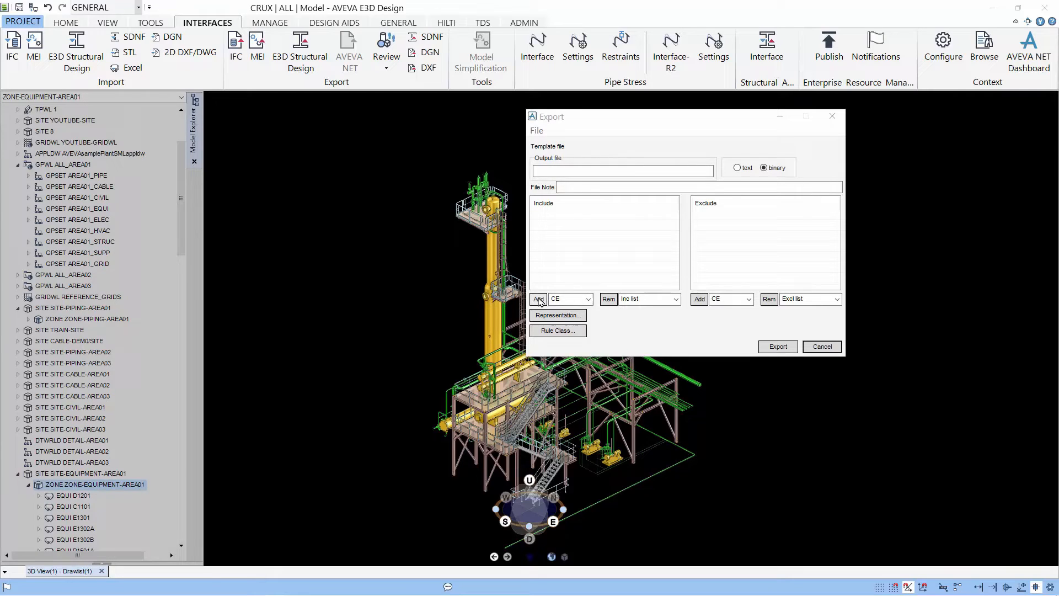
Add ZONE-EQUIPMENT-AREA01, ZONE-STRUCTURAL-AREA01 and ZONE-PIPING-AREA01 to the export include list.
left_click(537, 299)
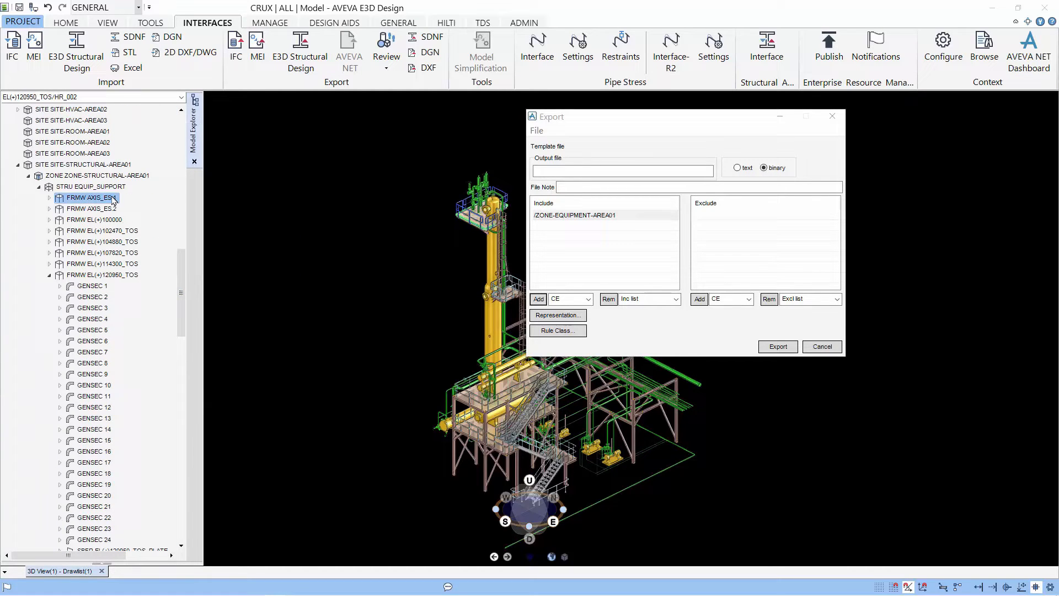
left_click(97, 176)
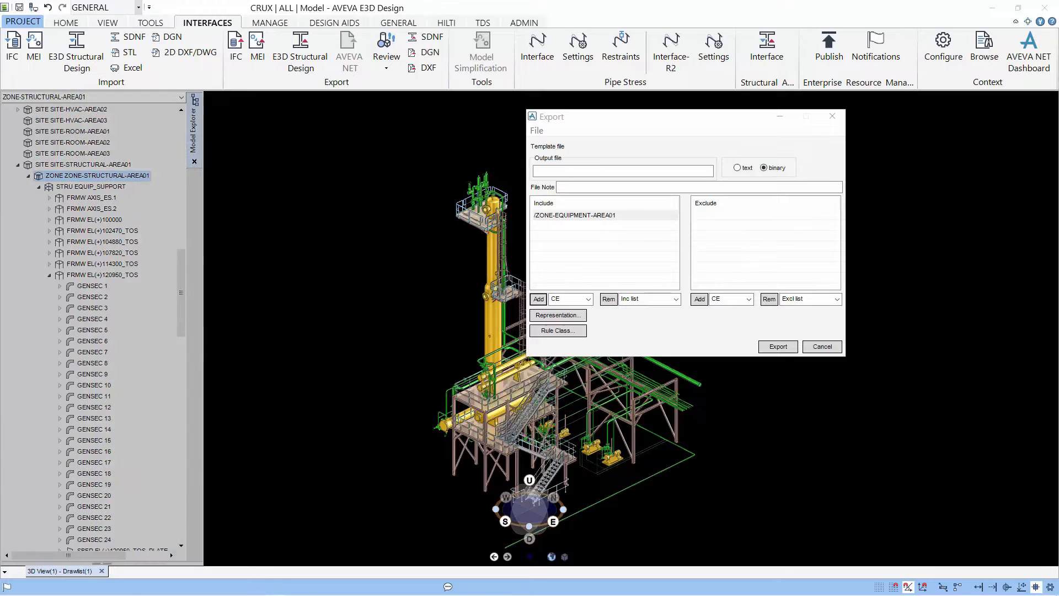
left_click(537, 299)
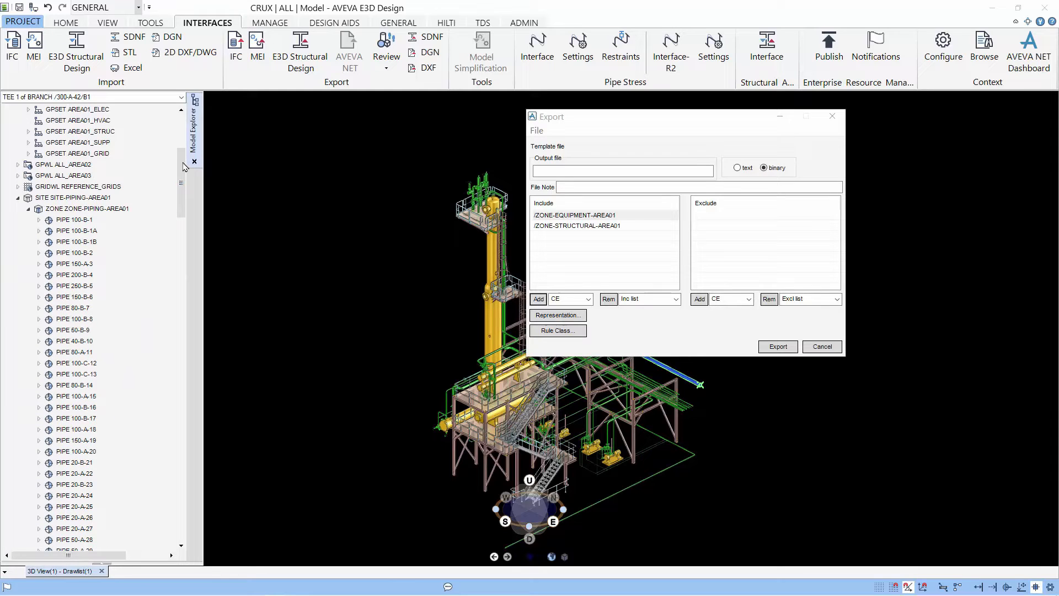
left_click(73, 198)
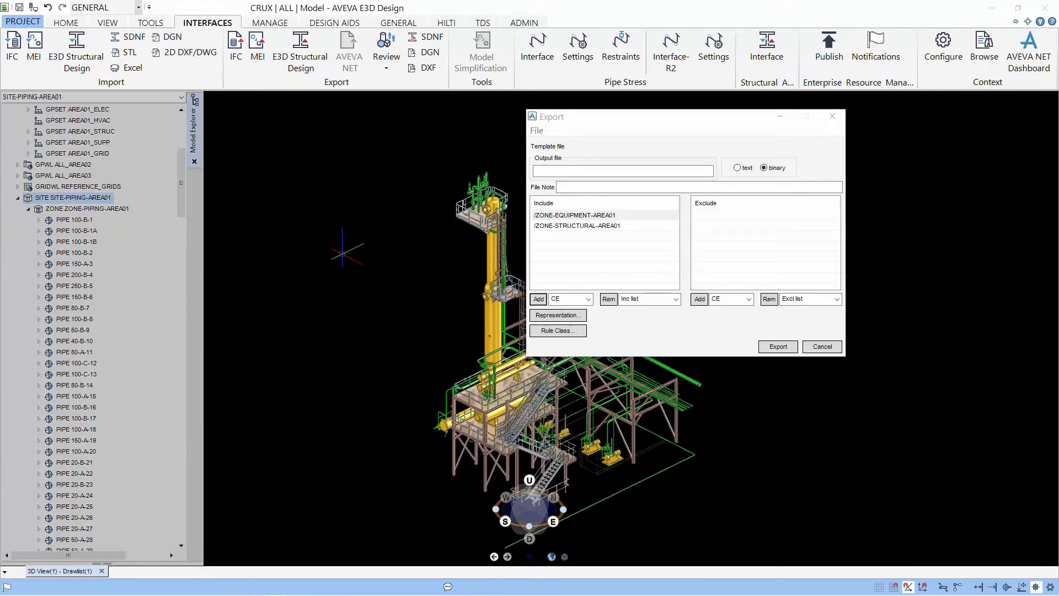
left_click(86, 208)
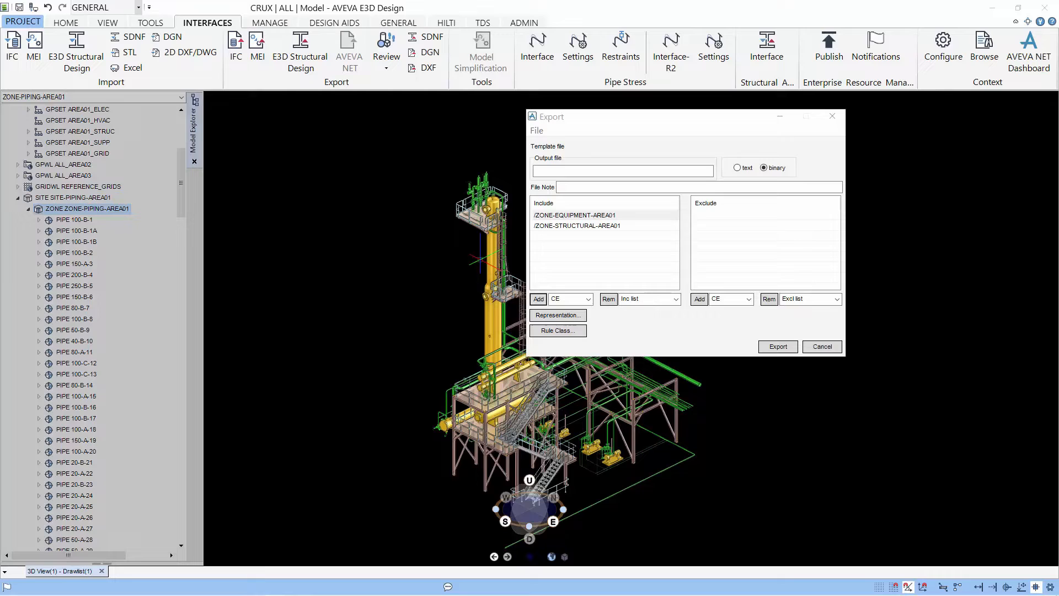
left_click(539, 299)
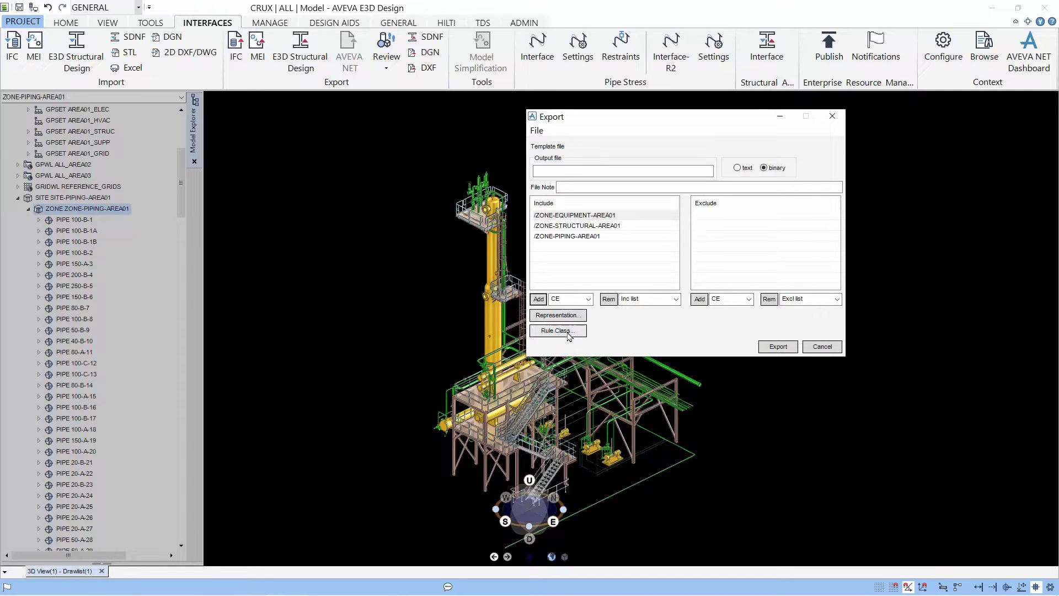
Choose the TESTEXPORT rule class and open it for modification.
left_click(556, 330)
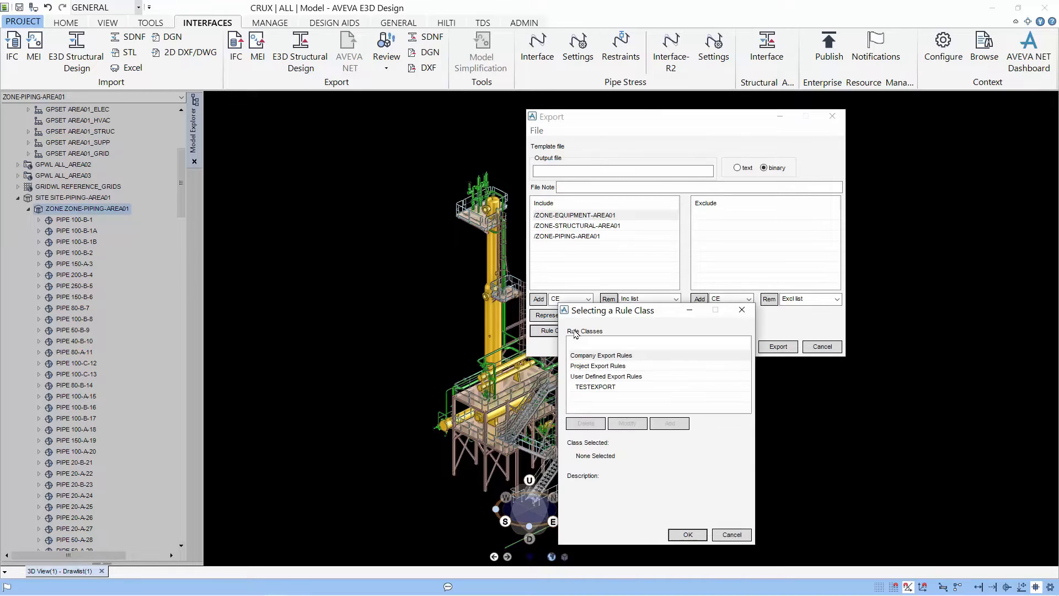
left_click(594, 386)
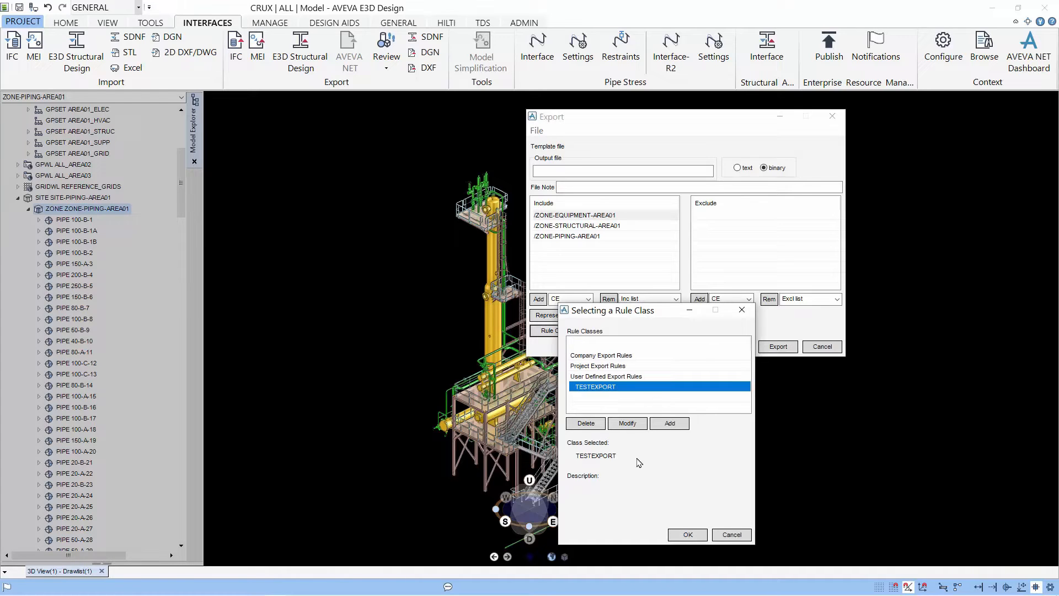
mouse_move(612, 462)
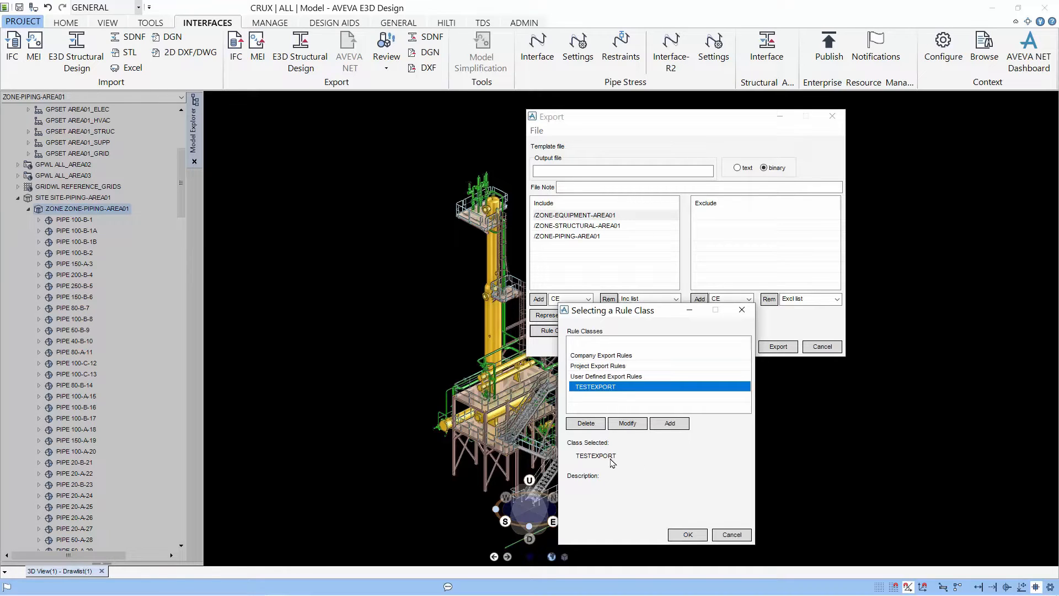
left_click(626, 422)
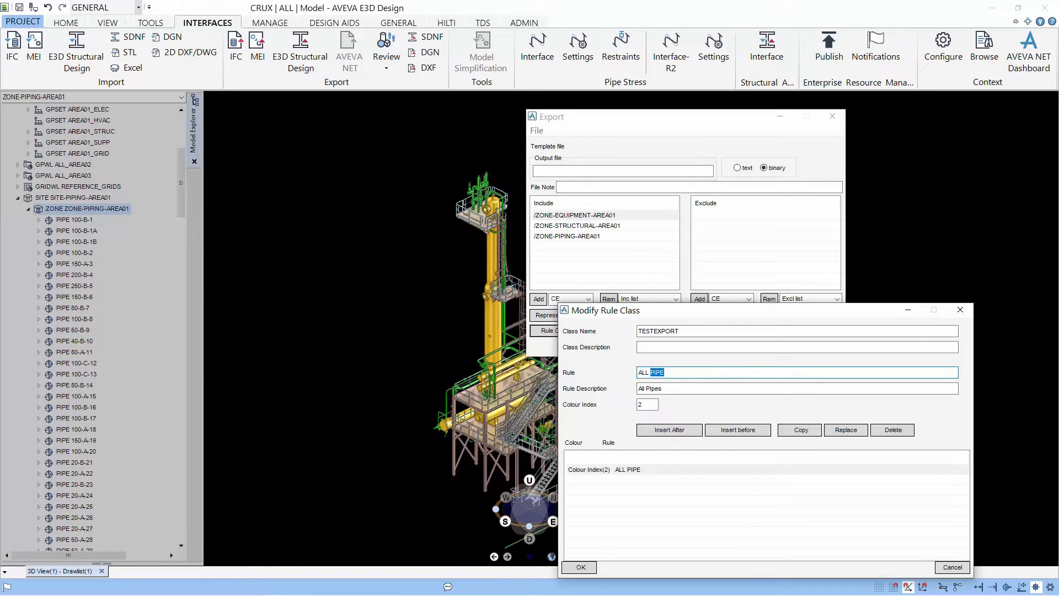
Add an ALL STRU rule described STRUCTURE COLOR with colour index 3 to TESTEXPORT.
type("str")
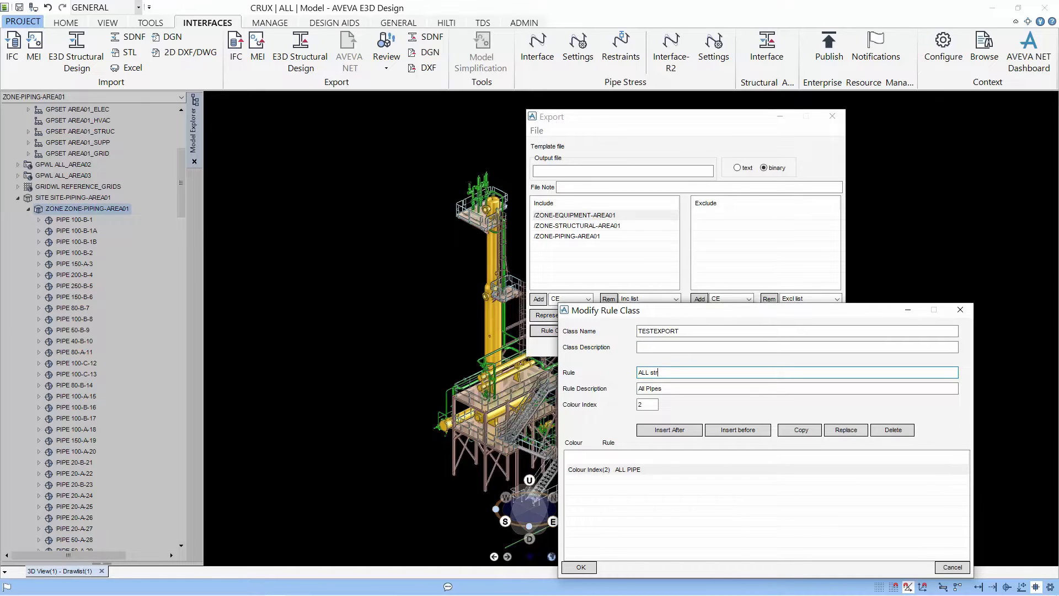
type("u")
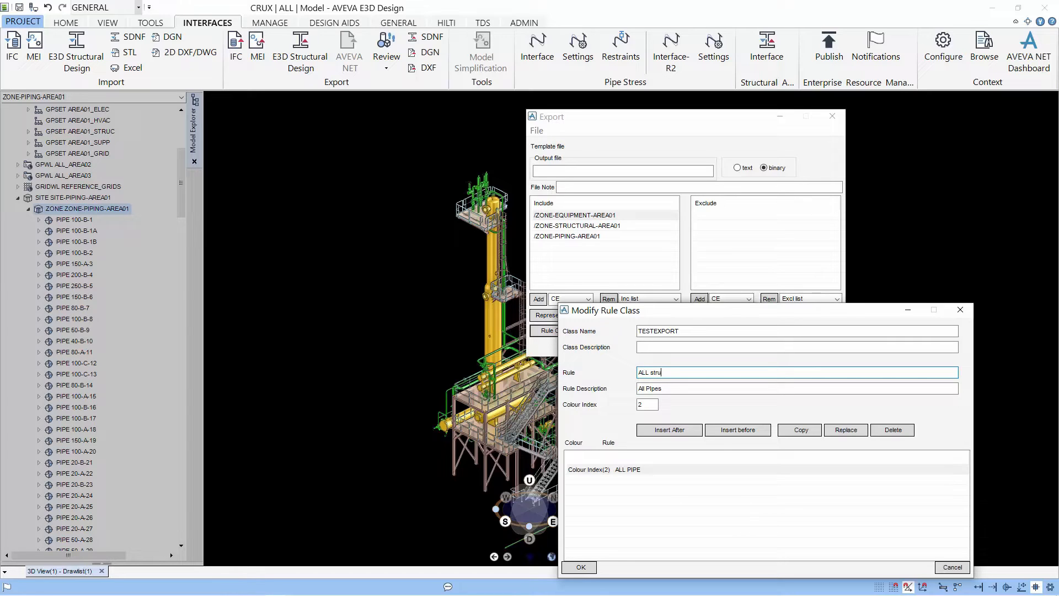
key("BackSpace")
type("S")
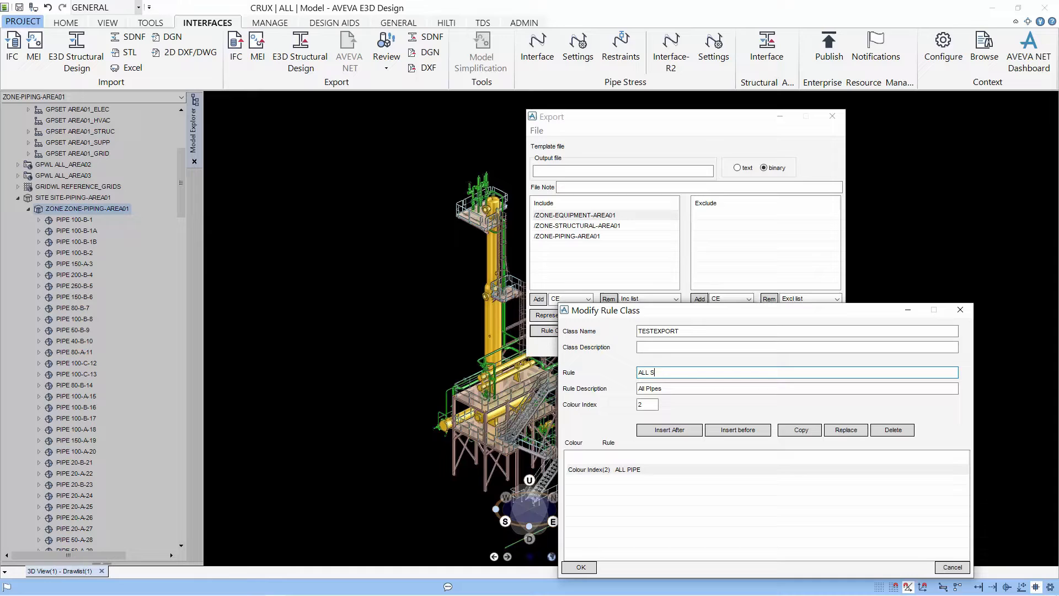
type("TRU")
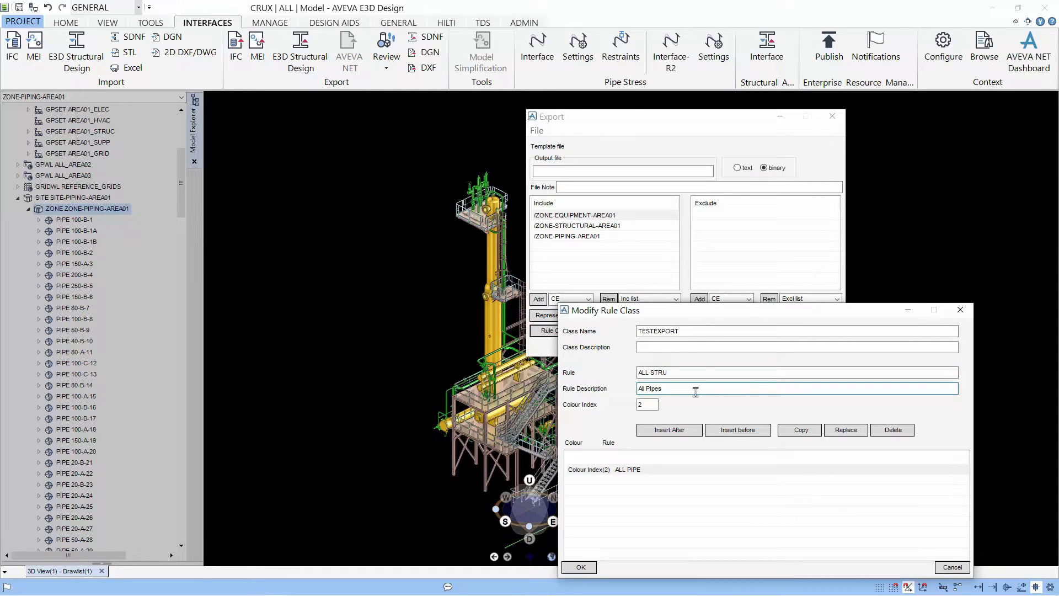
triple_click(696, 387)
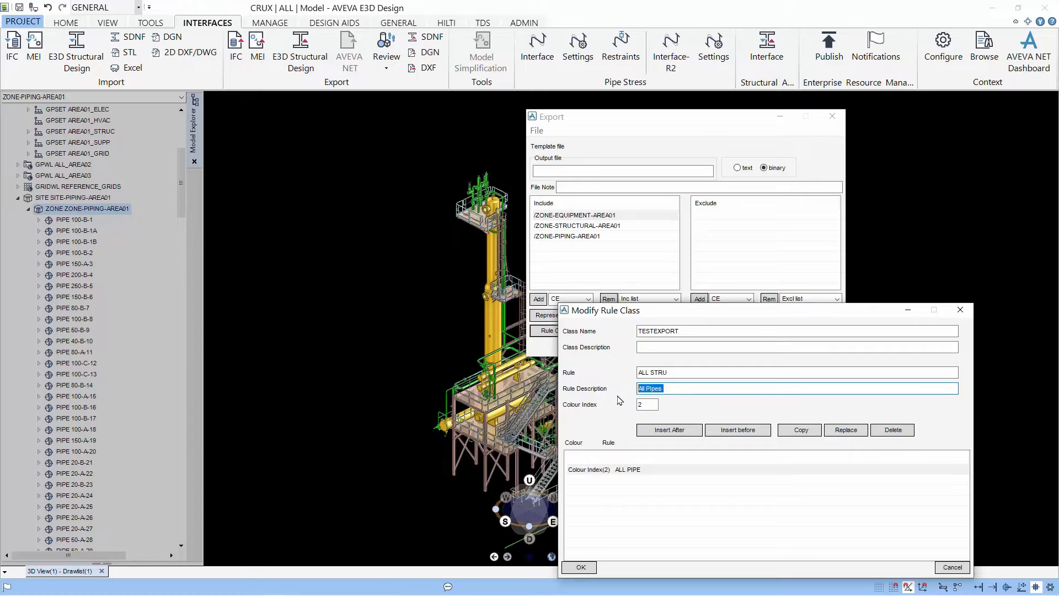
type("STRUCTURE")
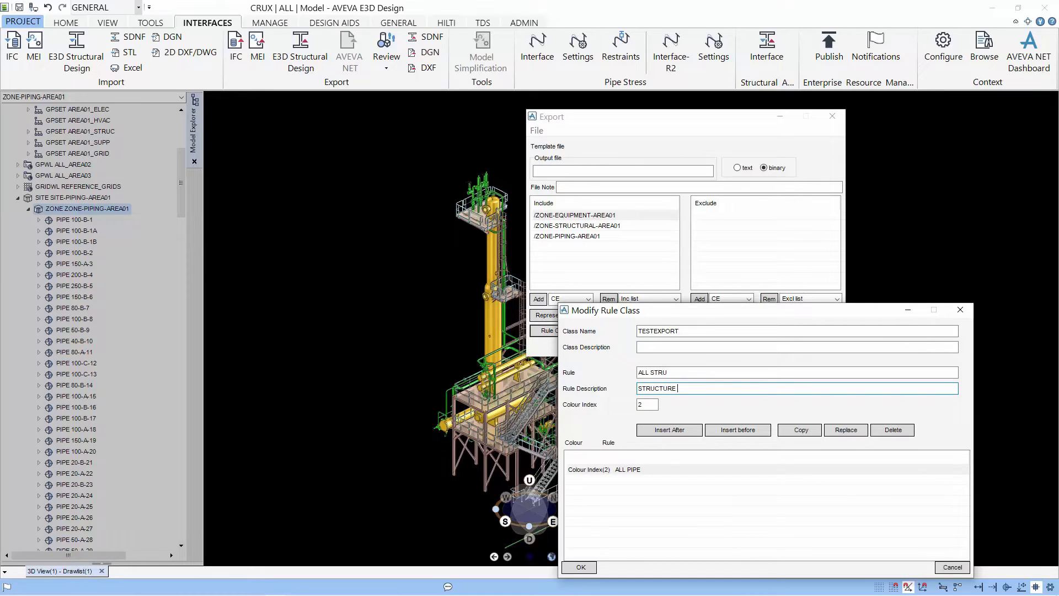
type("COLOR")
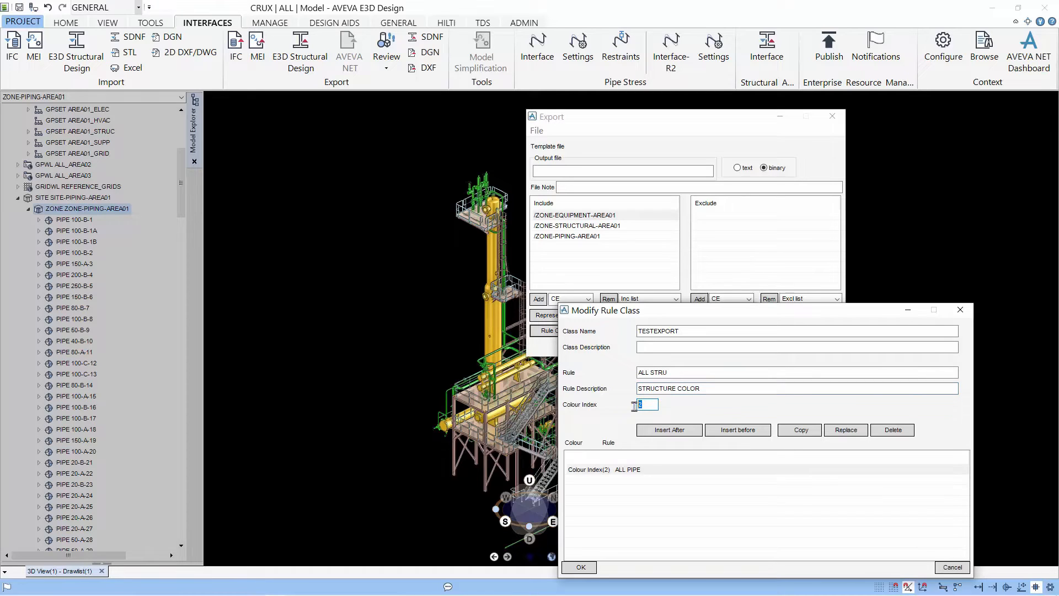
type("3")
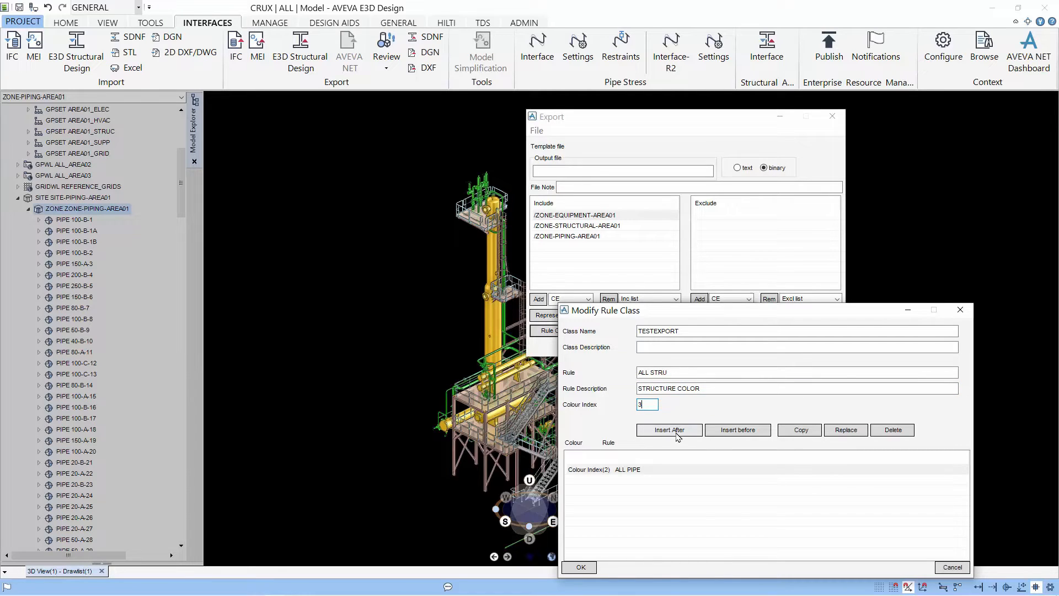
left_click(668, 429)
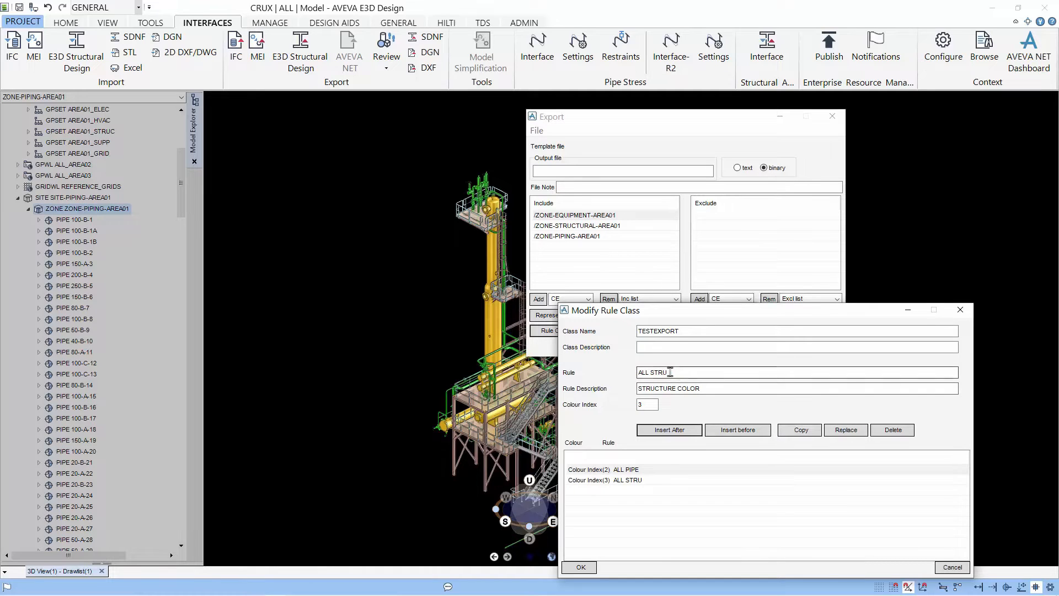
Add an ALL EQUI colour rule, then confirm TESTEXPORT as the export rule class.
double_click(662, 372)
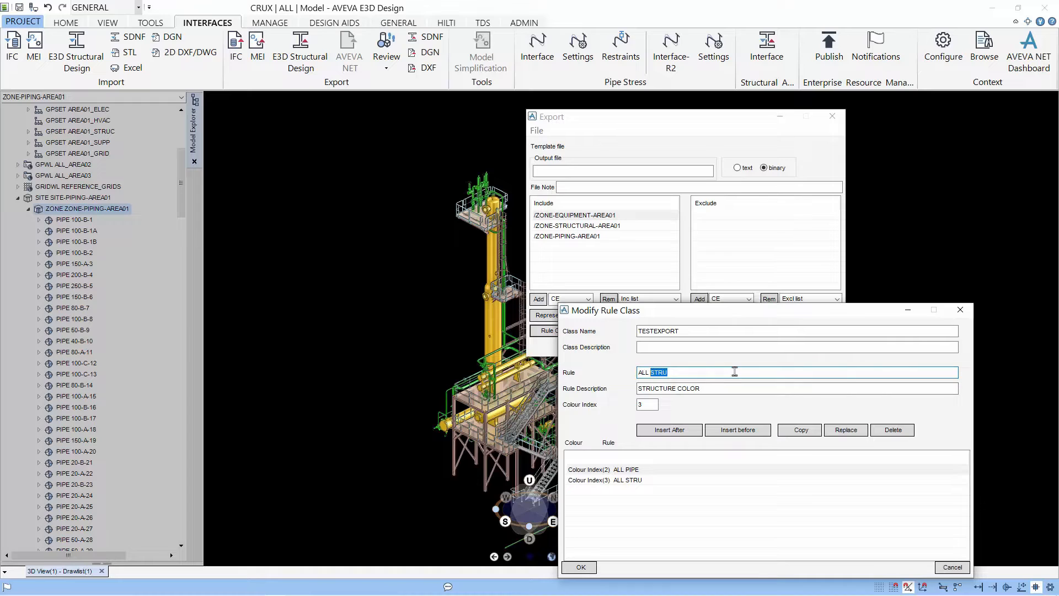
type("ALL EQUI")
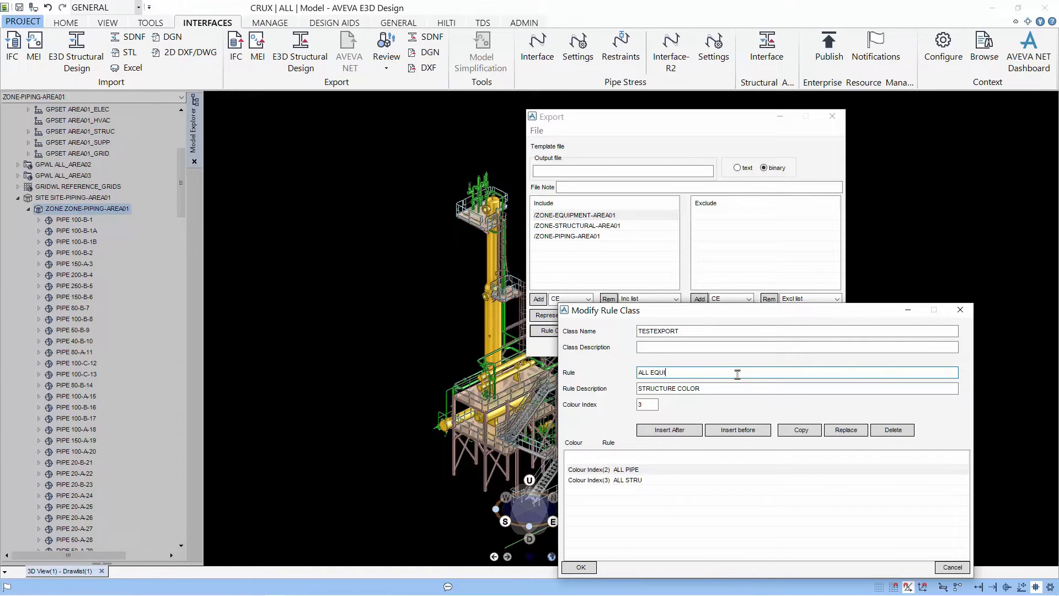
left_click(796, 387)
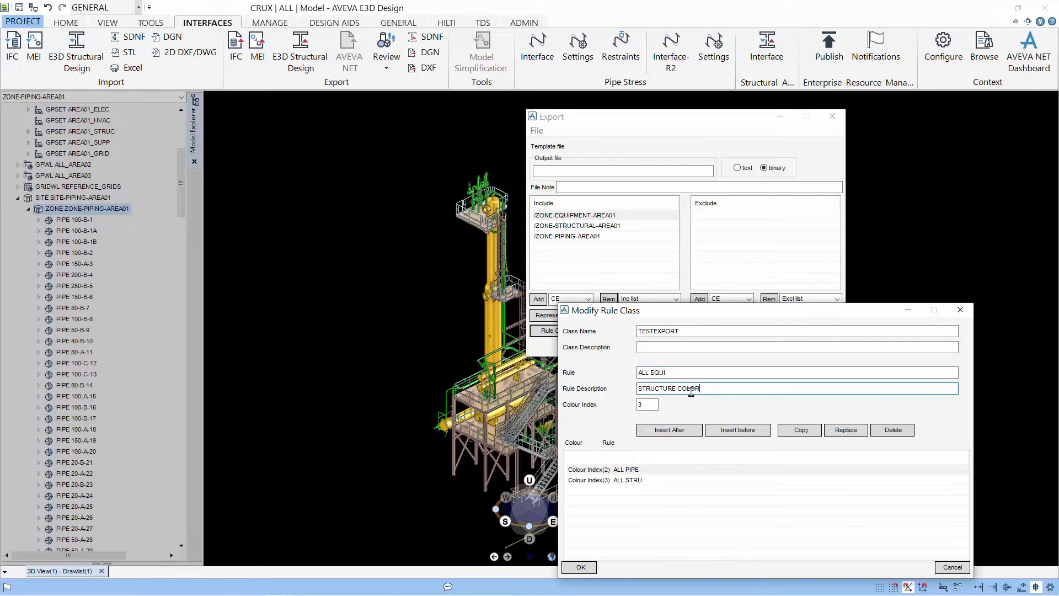
double_click(656, 387)
type("EQUIP")
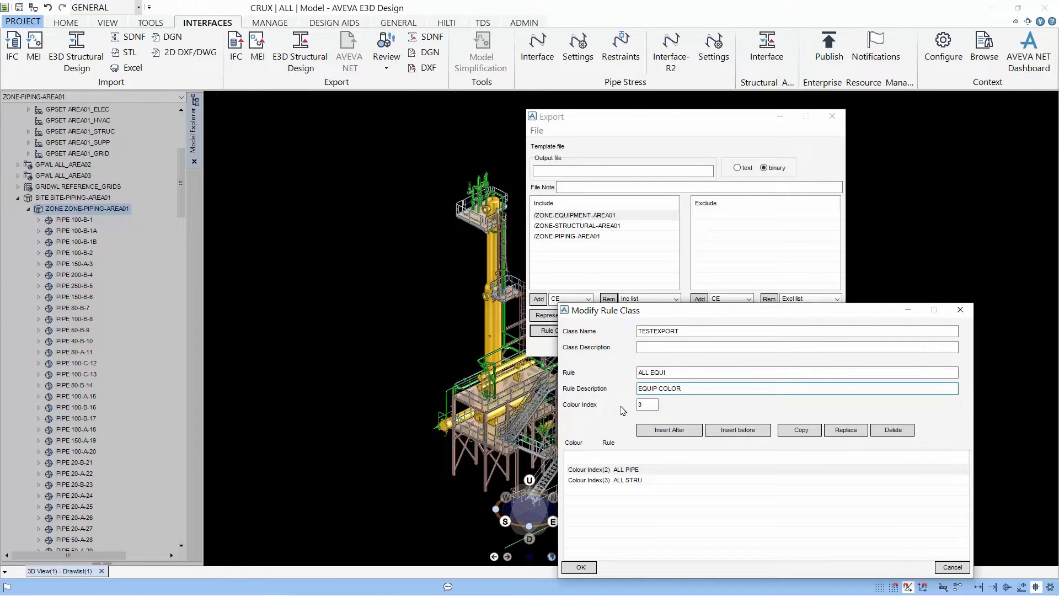
left_click(647, 404)
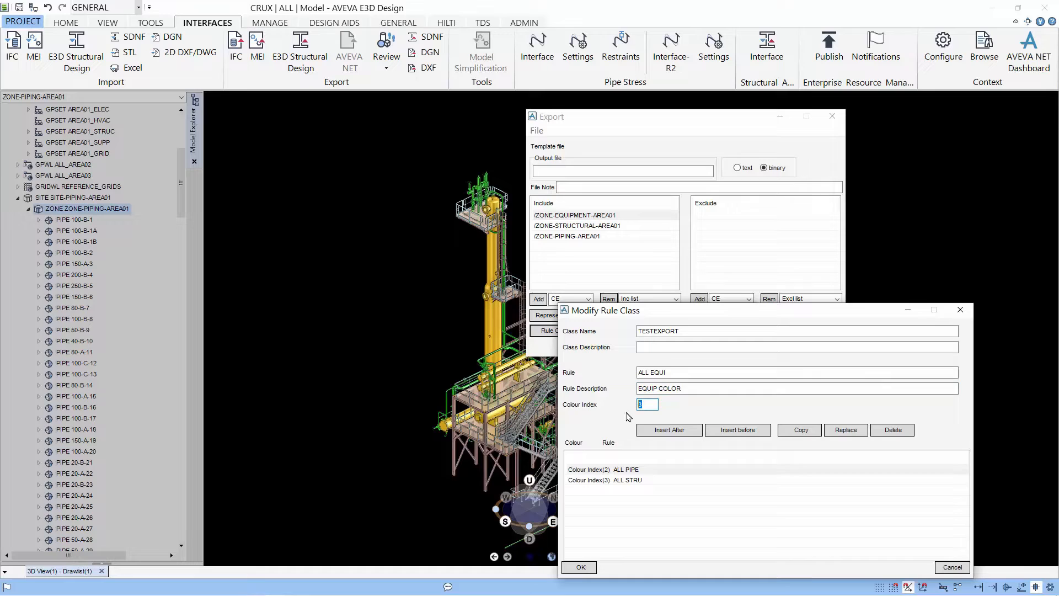
left_click(669, 430)
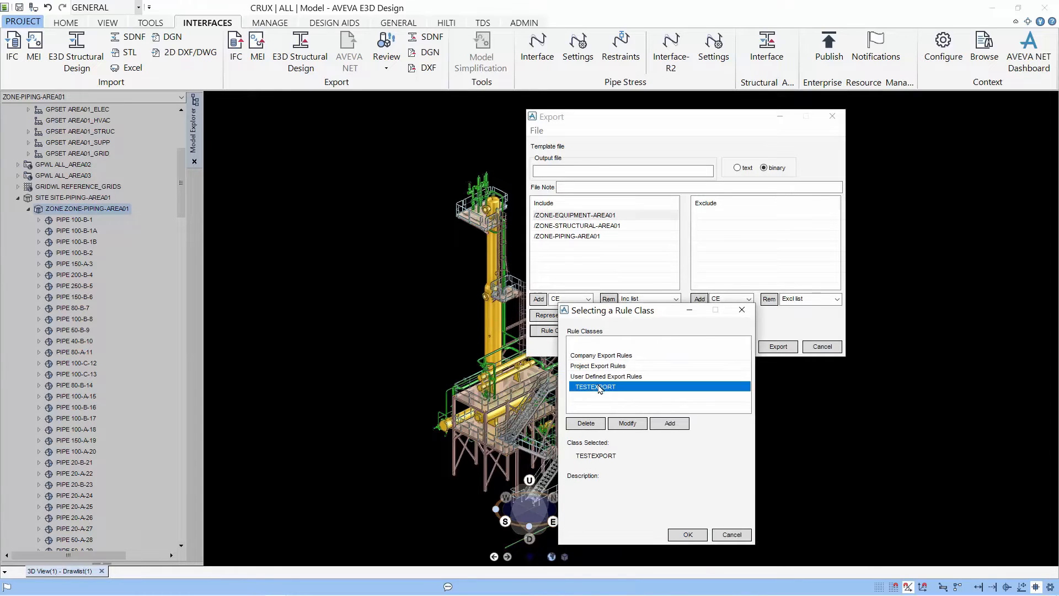
left_click(687, 534)
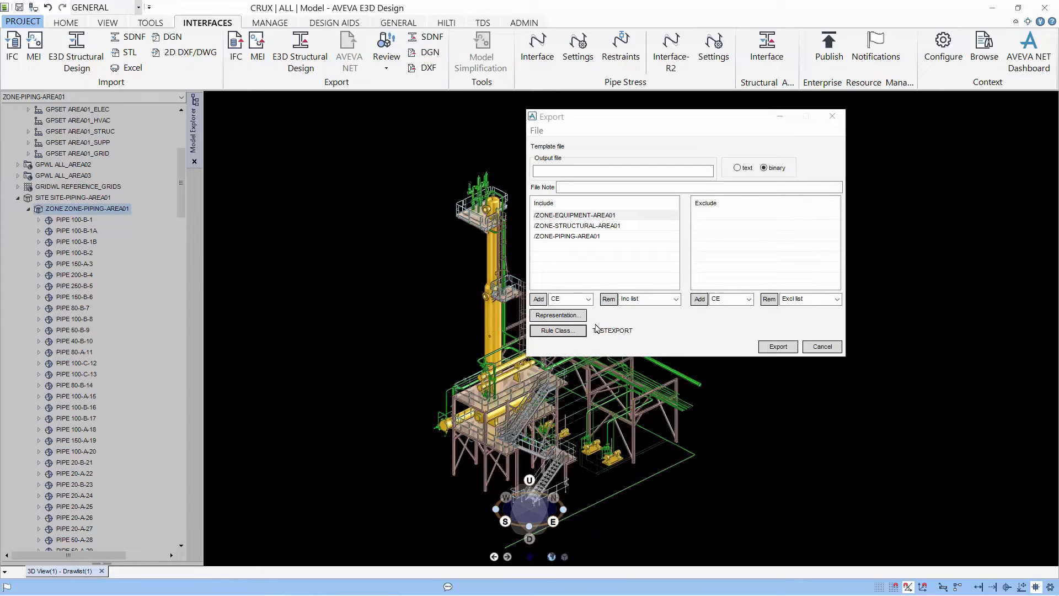
left_click(621, 169)
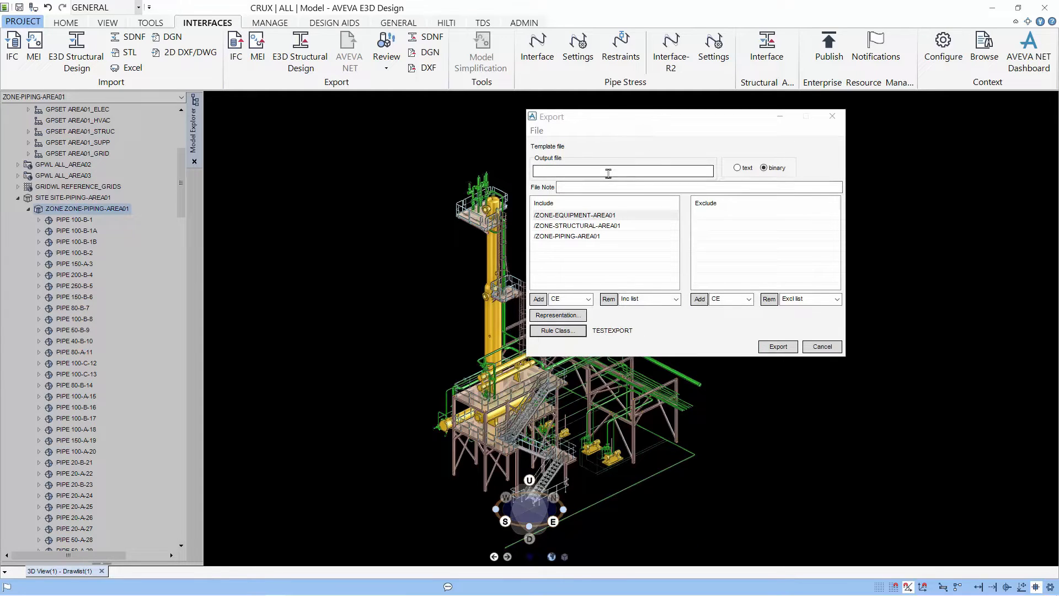
Export the zones to F:\RVM\STD.RVM with file note Area01 Export.
type("F")
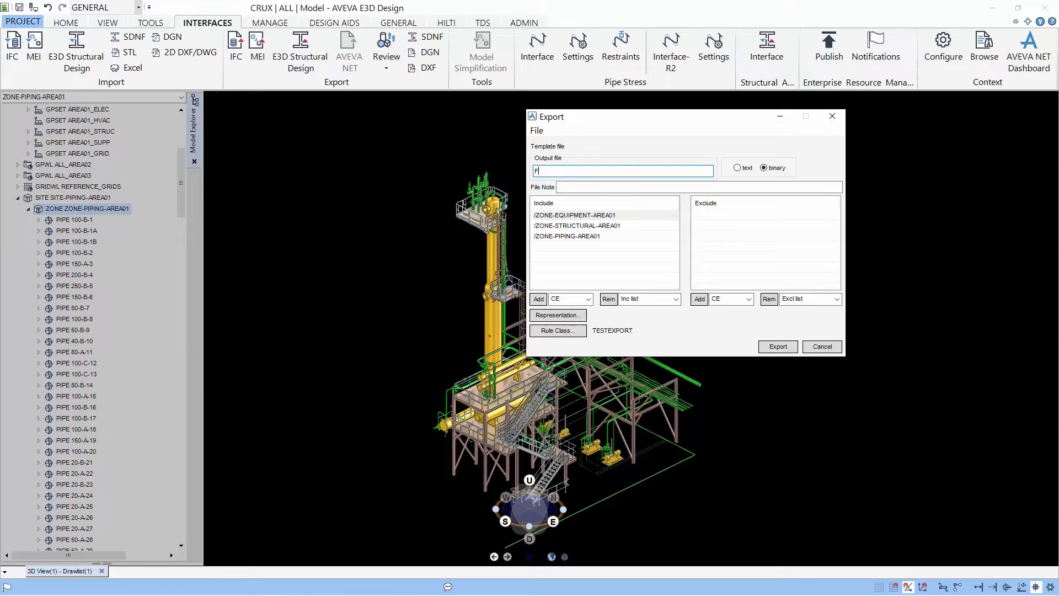
type(":\\RVM\\STD")
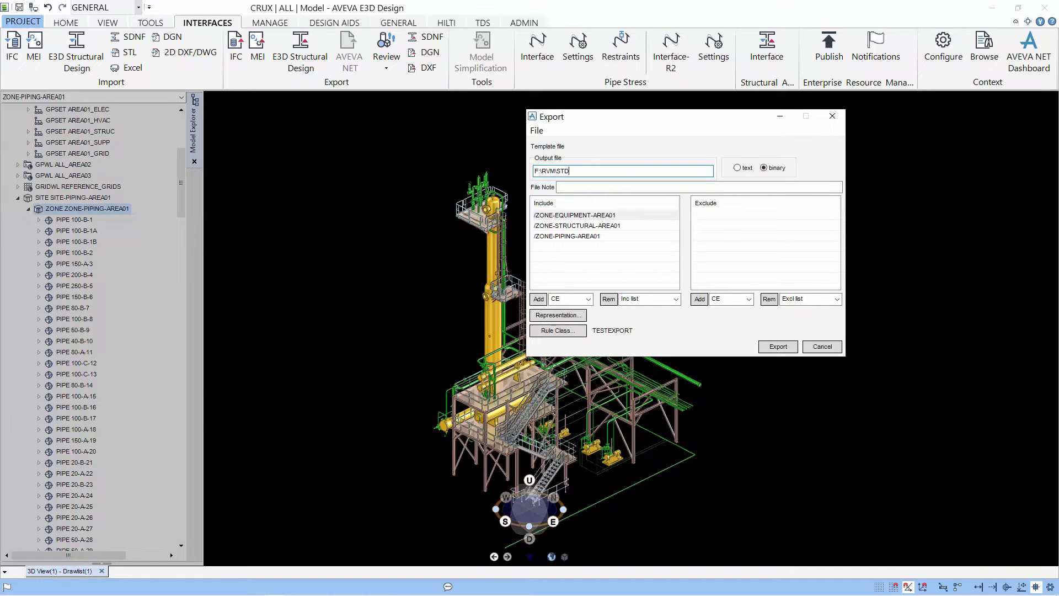
type(".RVM")
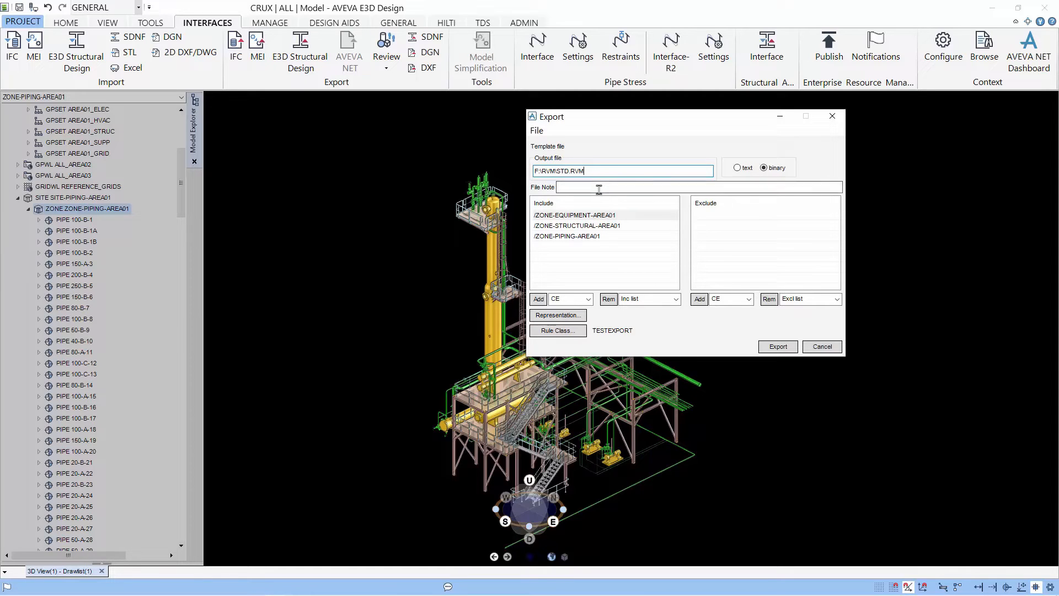
type("aR")
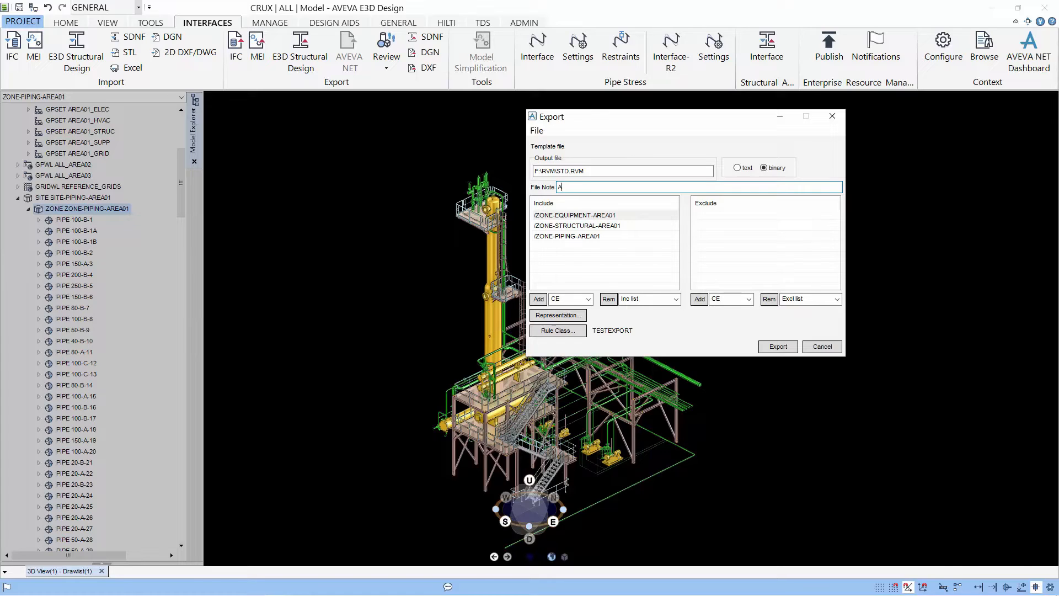
type("rea")
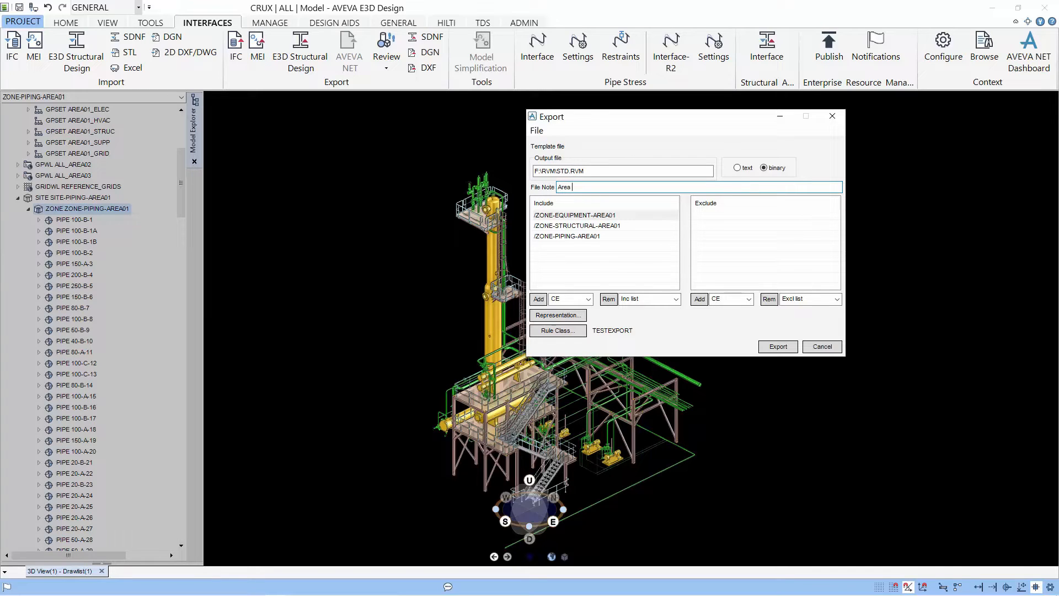
type("01")
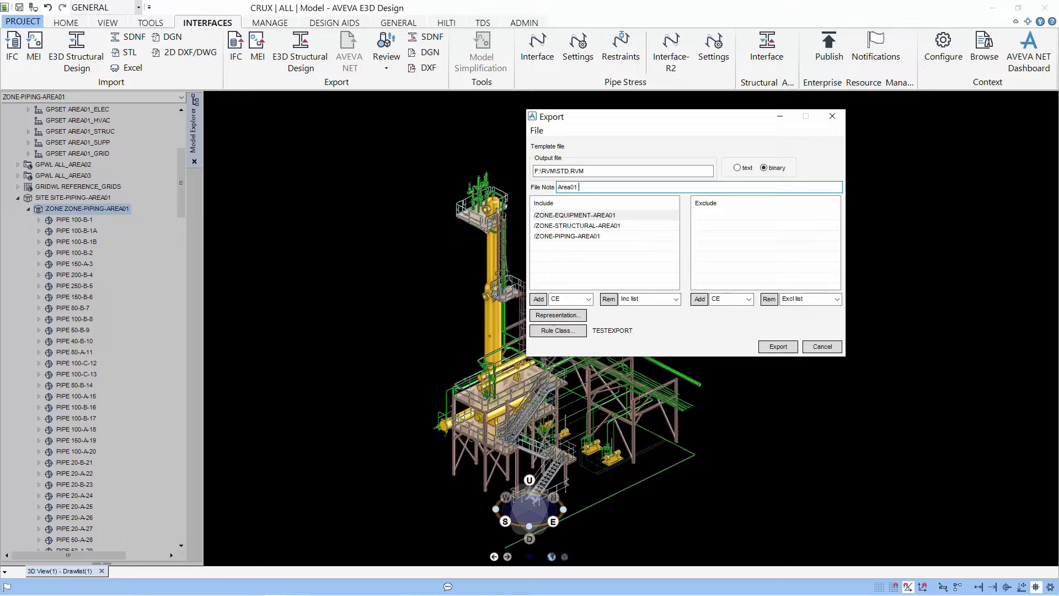
type("Export")
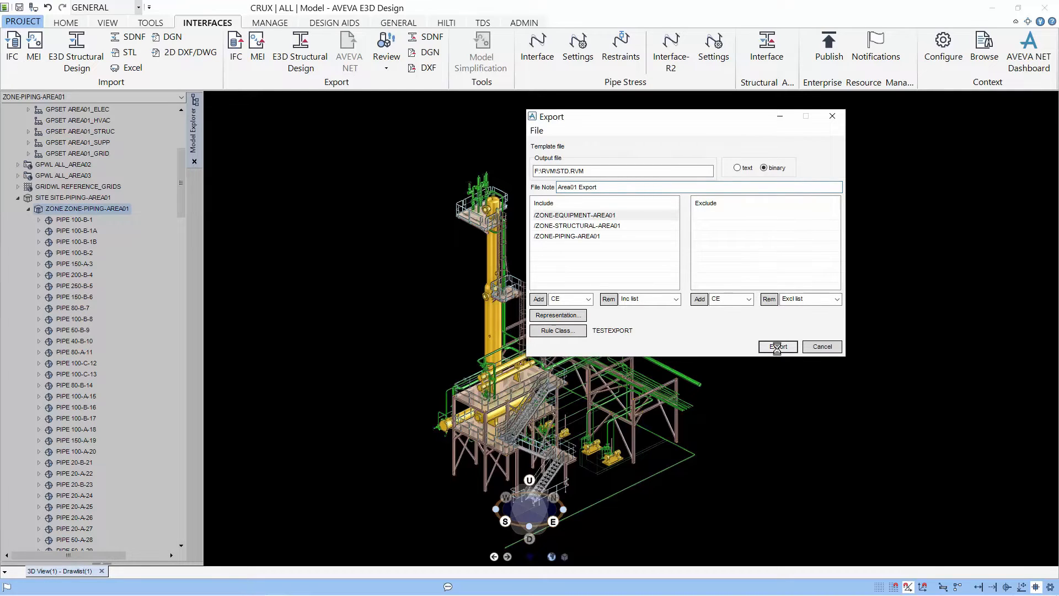
left_click(776, 346)
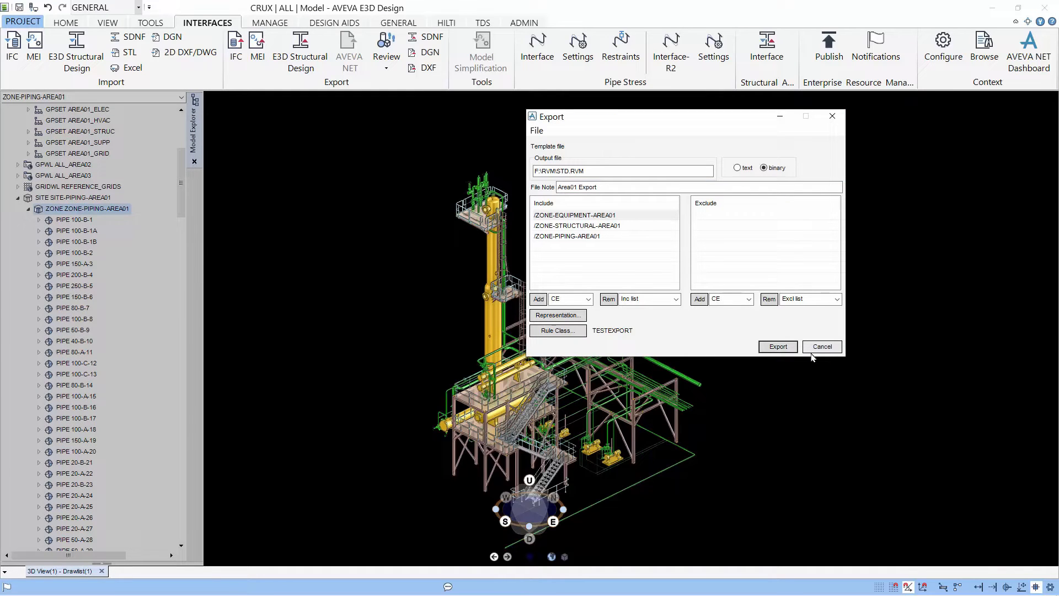
left_click(777, 347)
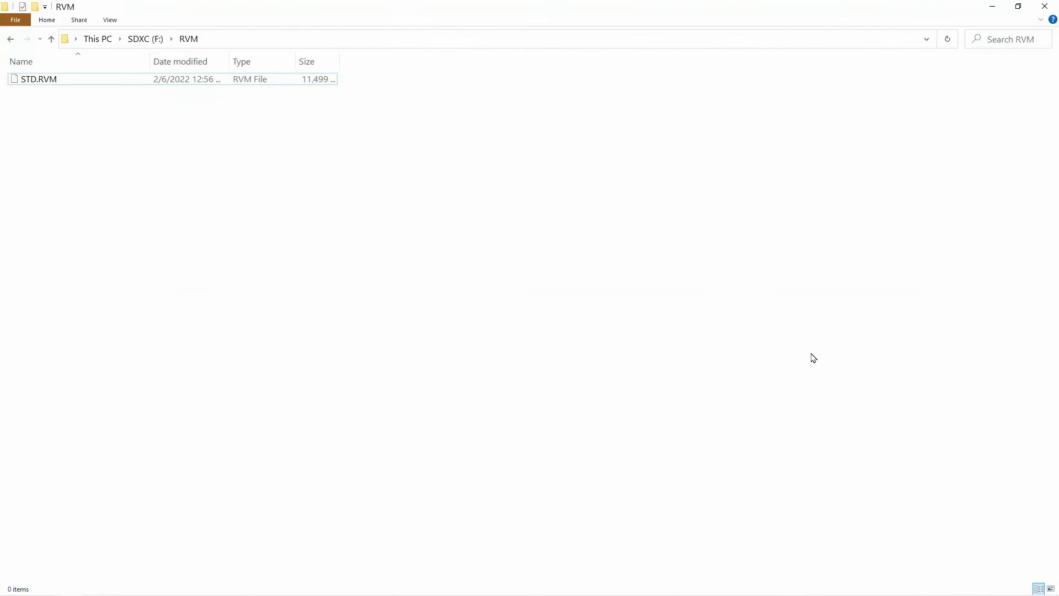
mouse_move(835, 5)
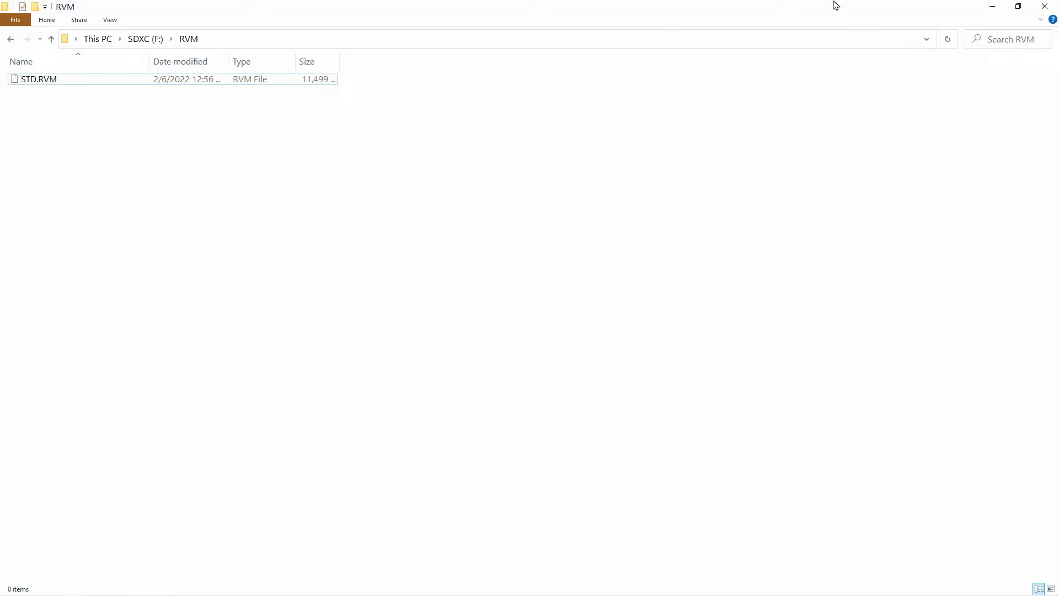
Return from File Explorer to E3D and show the Review export options again.
key("alt+tab")
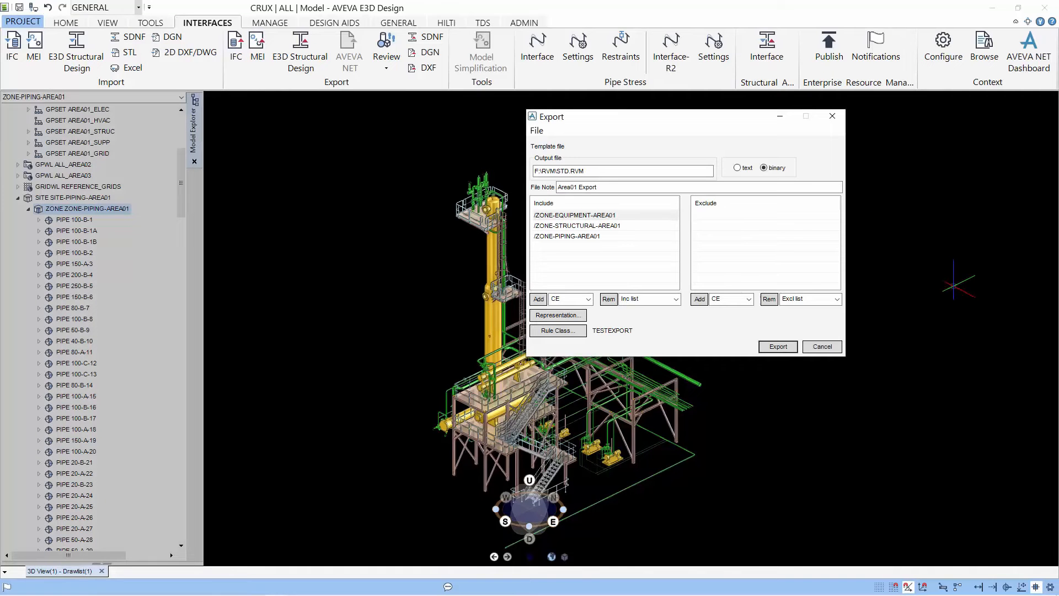
left_click(401, 80)
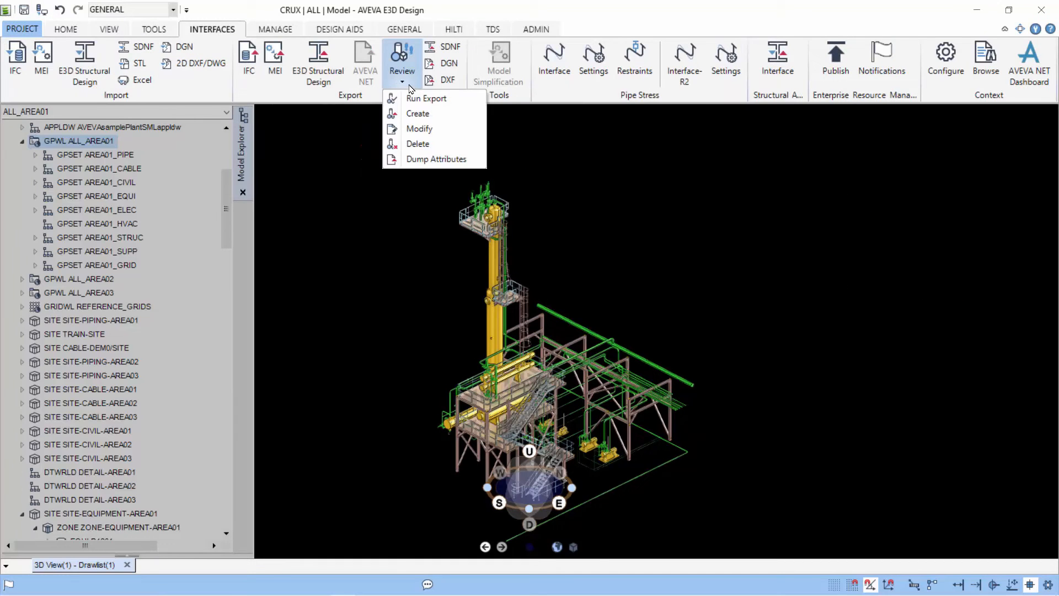
mouse_move(436, 159)
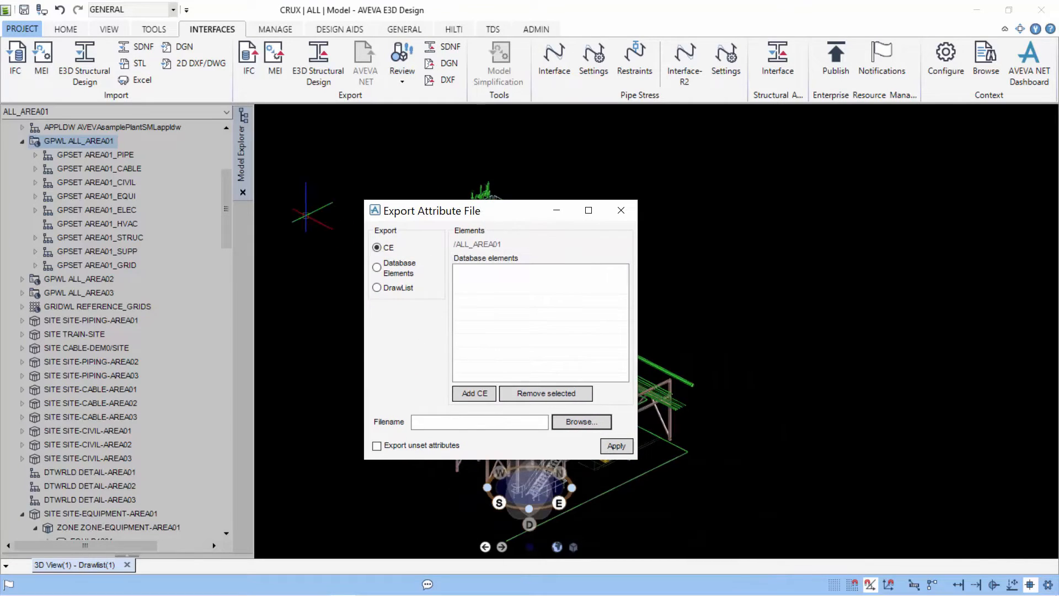
mouse_move(143, 166)
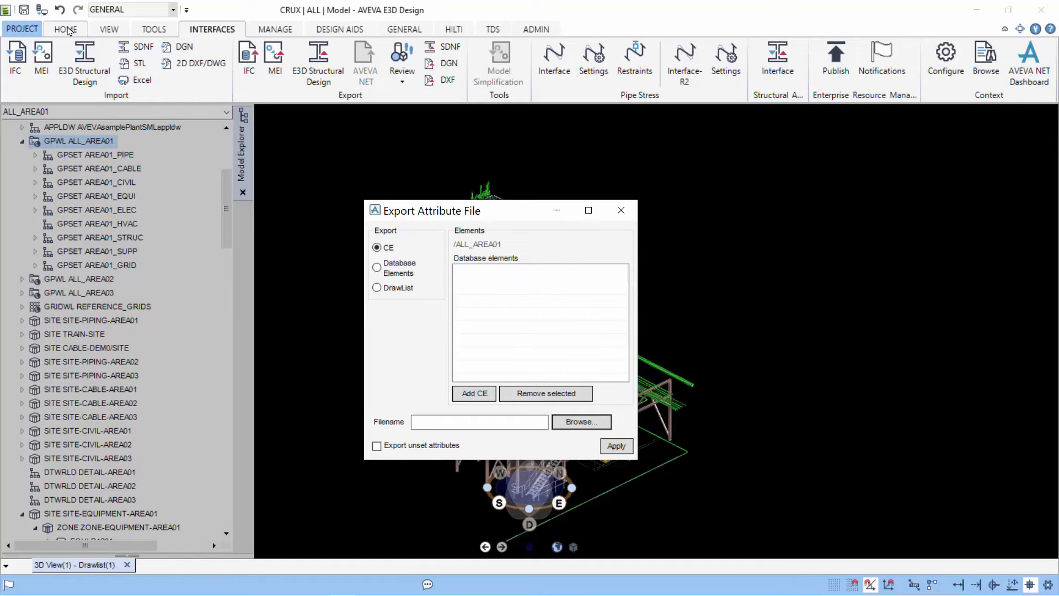
Show the Home modelling tools with the Export Attribute File dialog open.
left_click(65, 28)
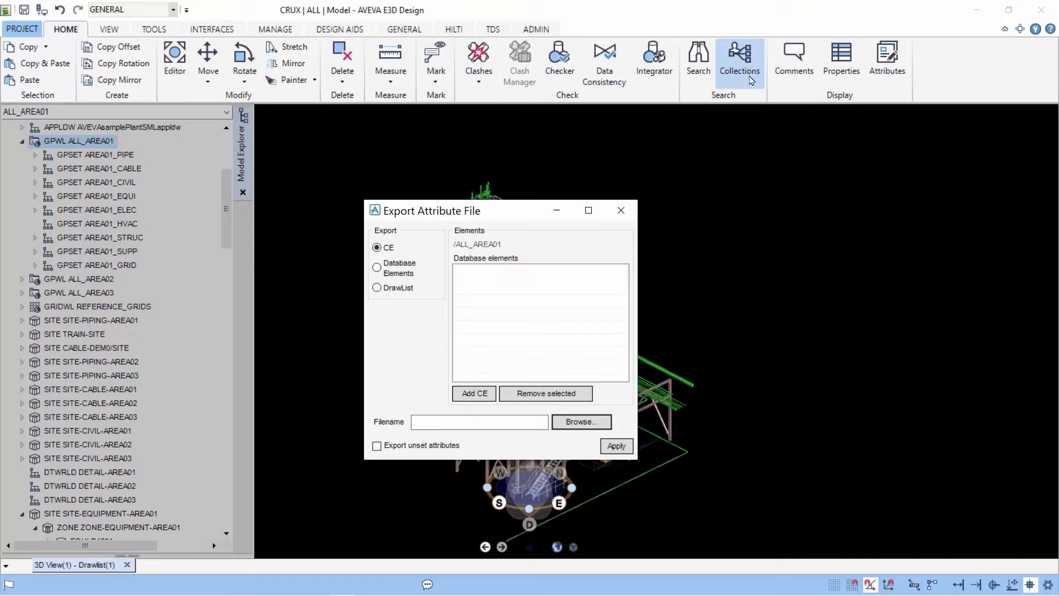
Browse shared collections to ALL AREA01 and add the piping zone to the attribute export list.
left_click(739, 58)
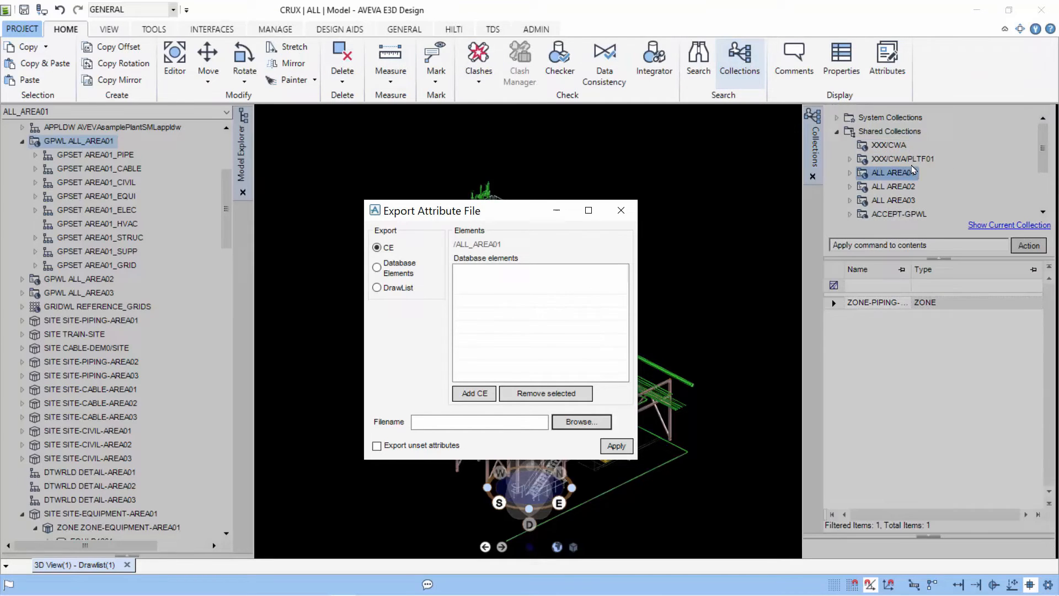
left_click(889, 145)
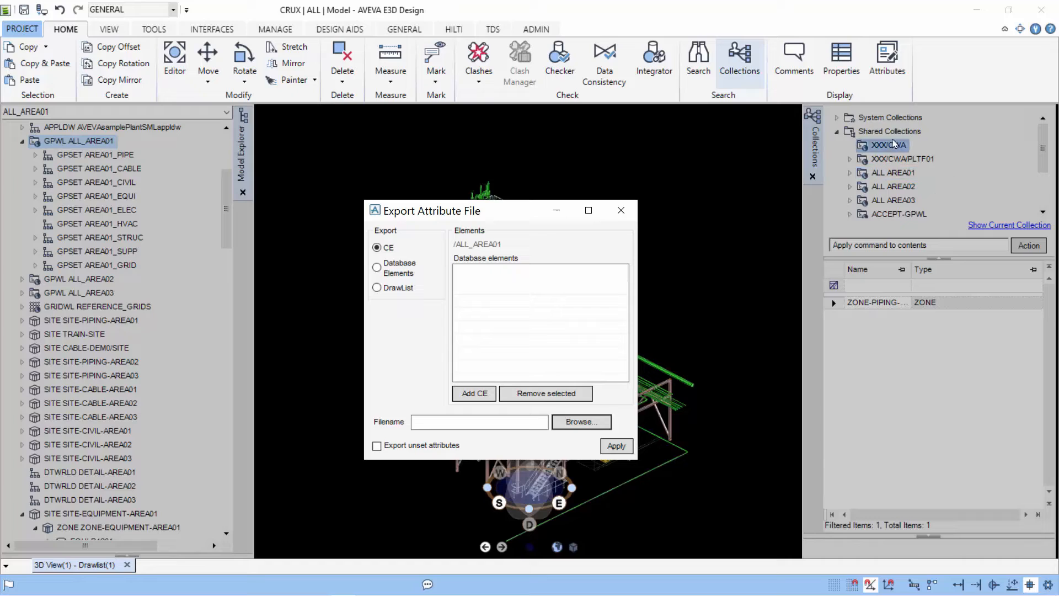
left_click(889, 131)
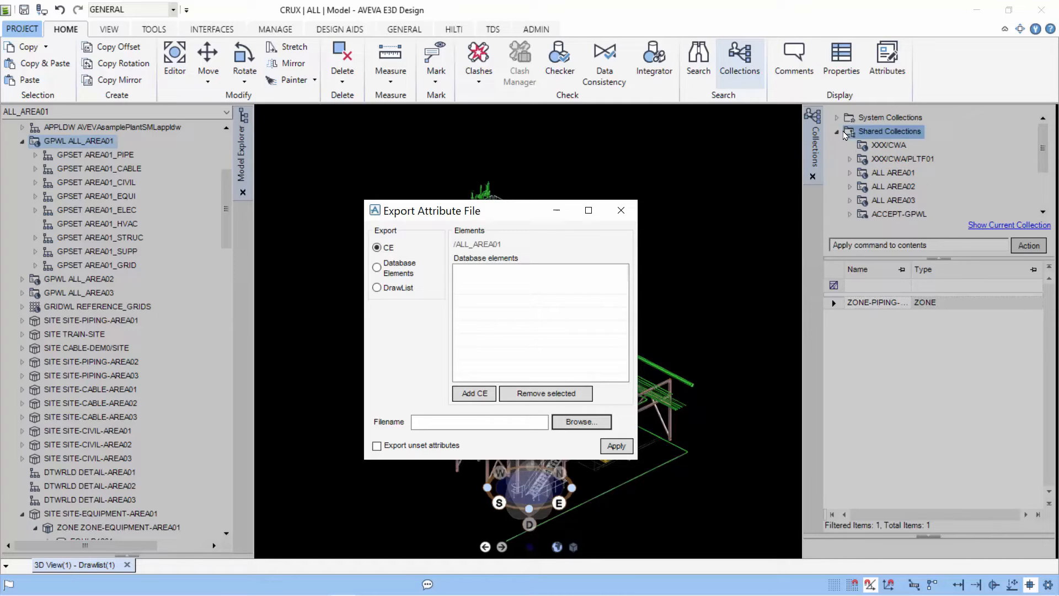
left_click(900, 212)
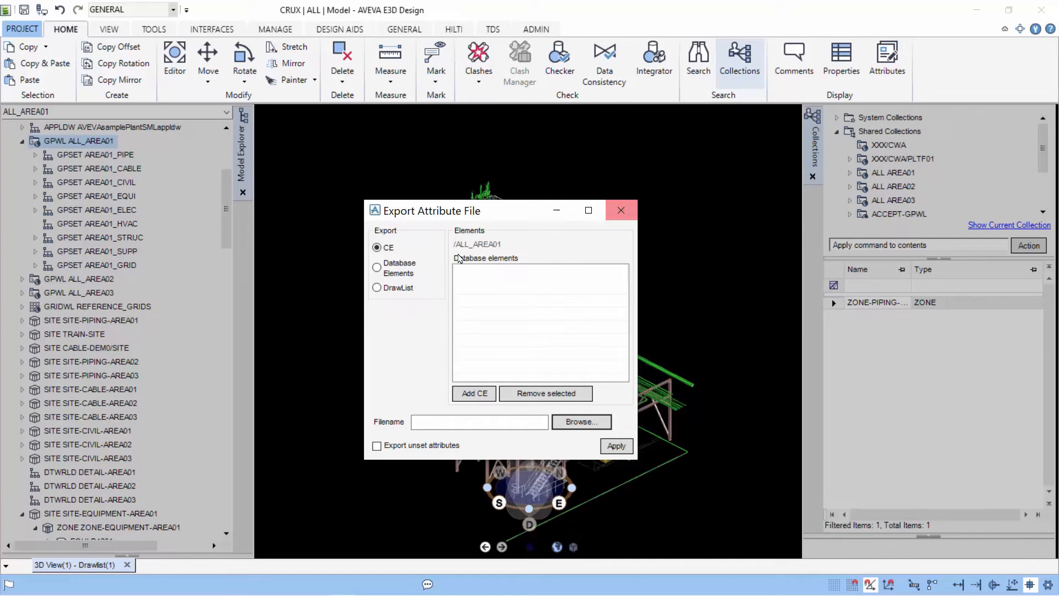
left_click(892, 172)
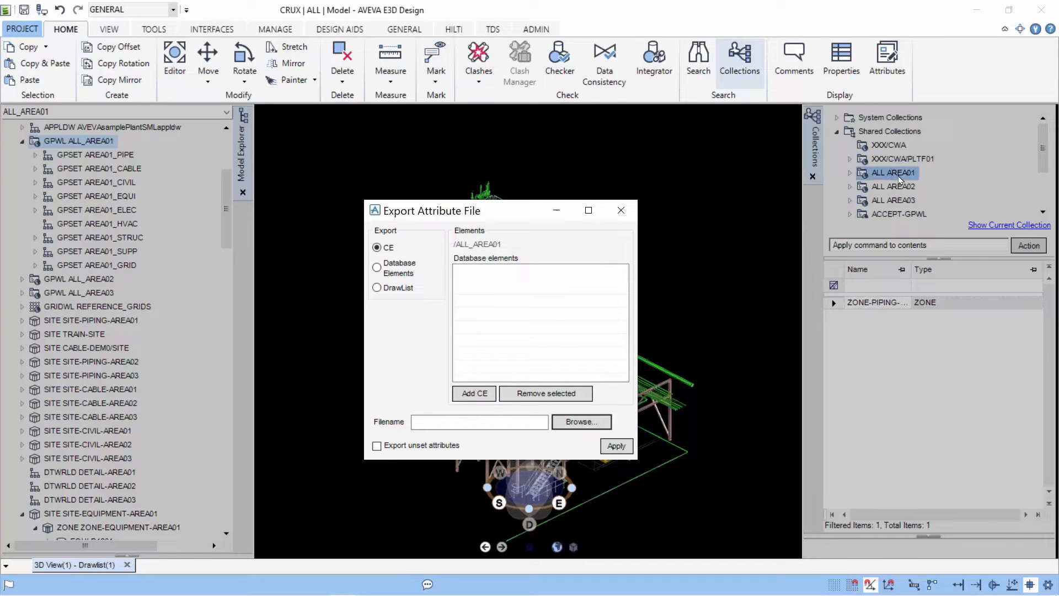
left_click(851, 172)
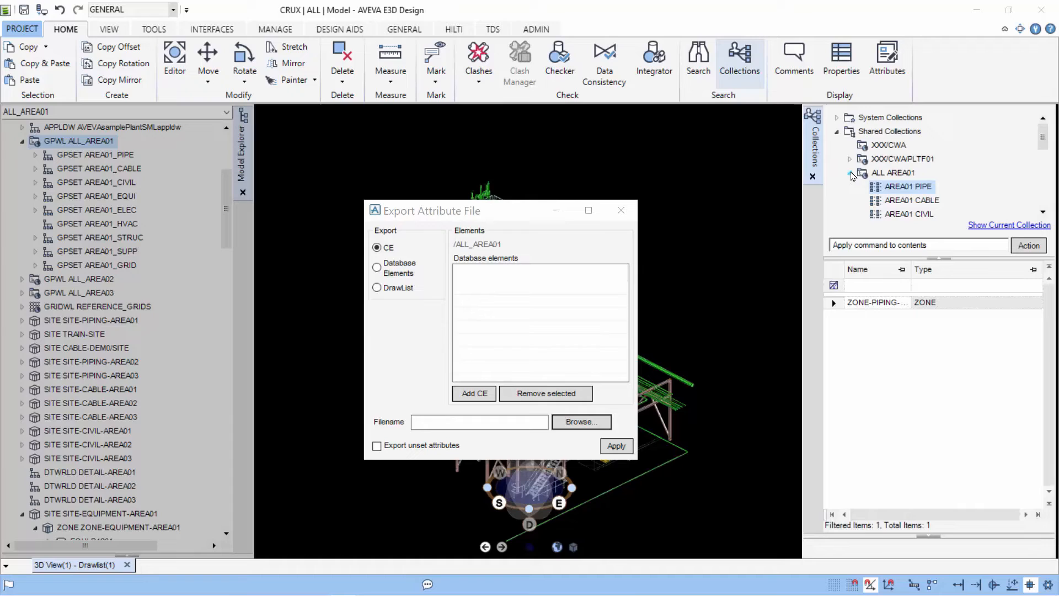
left_click(908, 185)
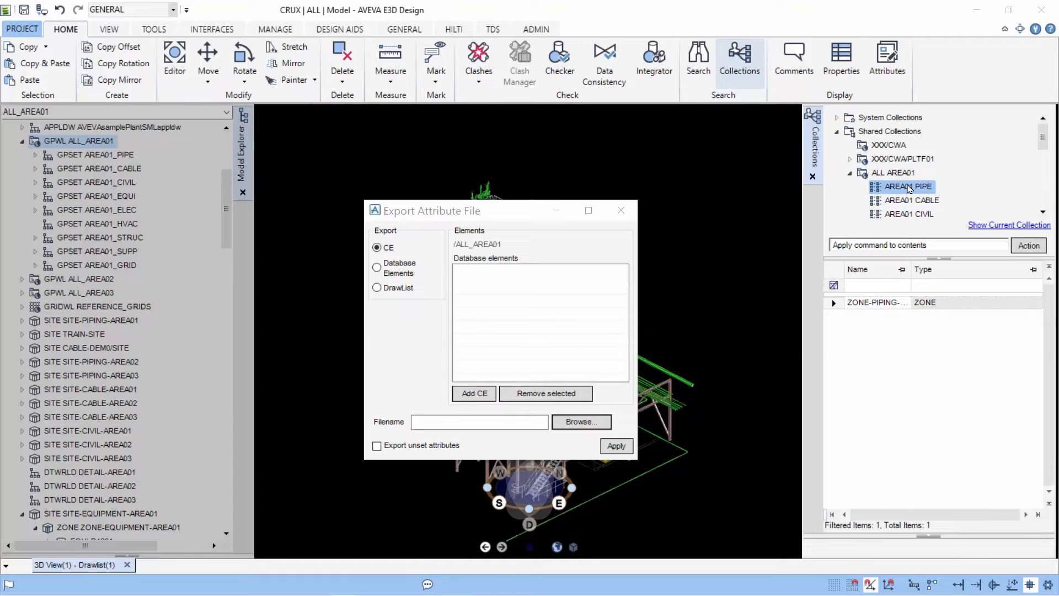
right_click(902, 186)
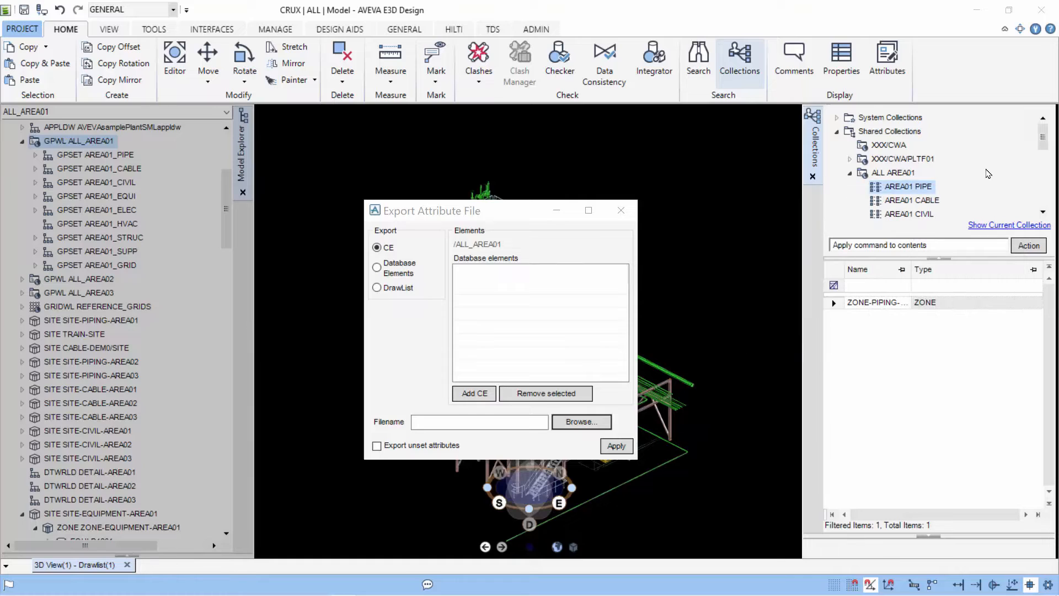
right_click(877, 303)
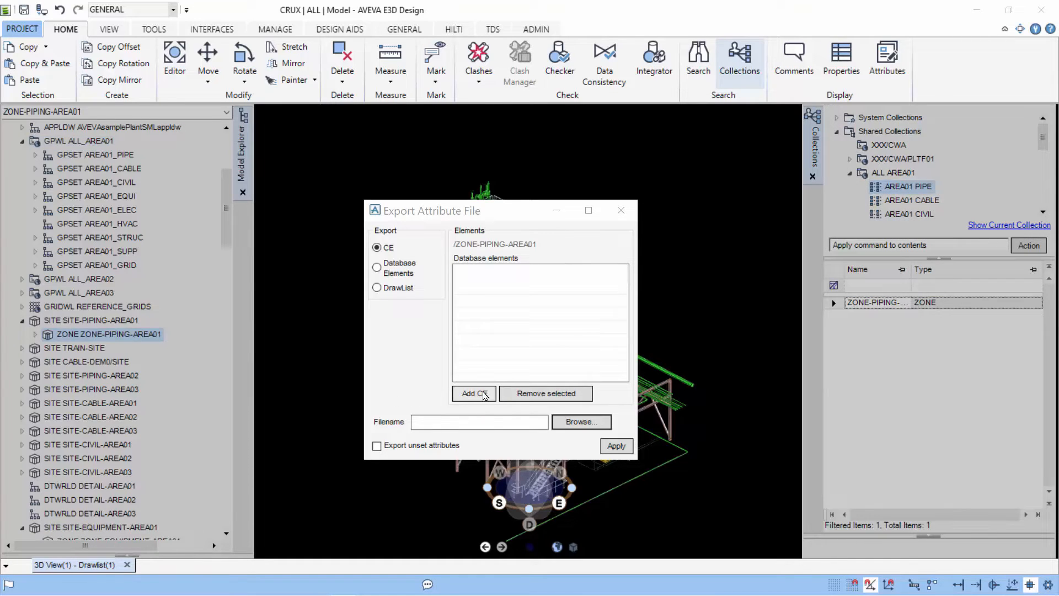
left_click(475, 393)
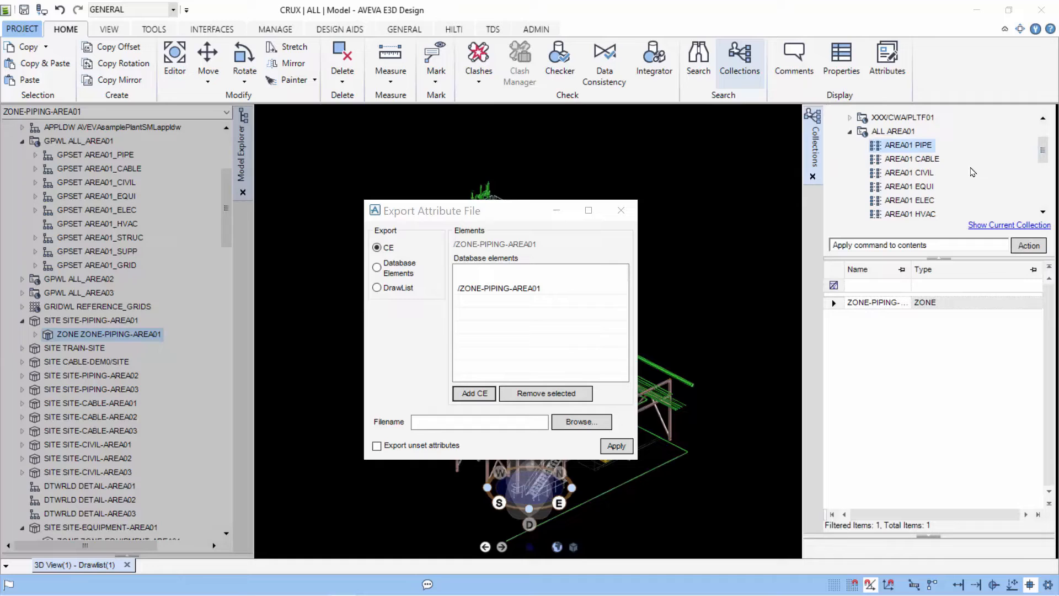
Add the Area01 equipment and structural zones to the attribute export list.
left_click(908, 185)
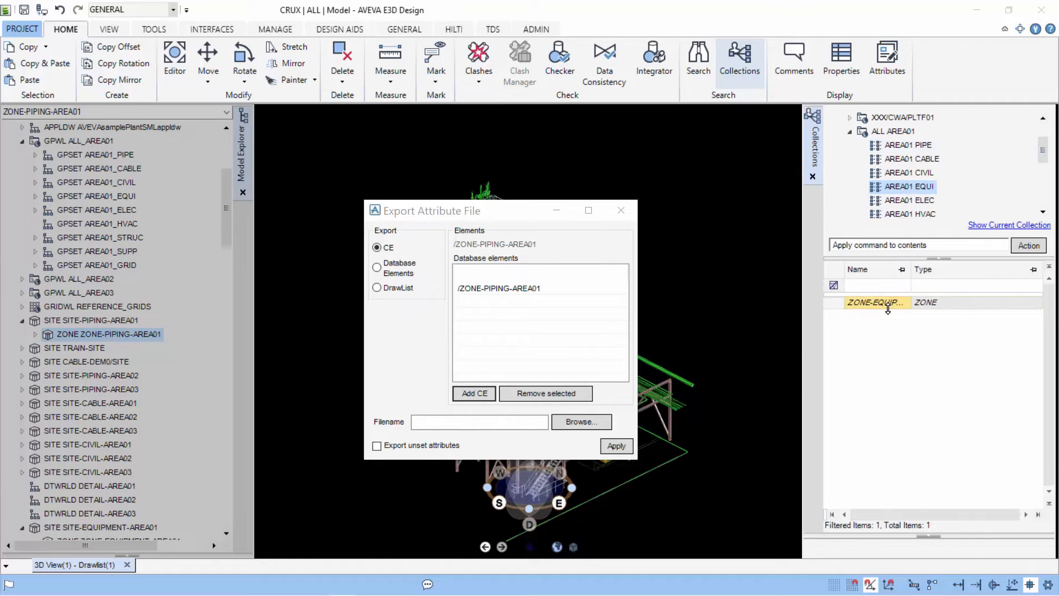
right_click(876, 302)
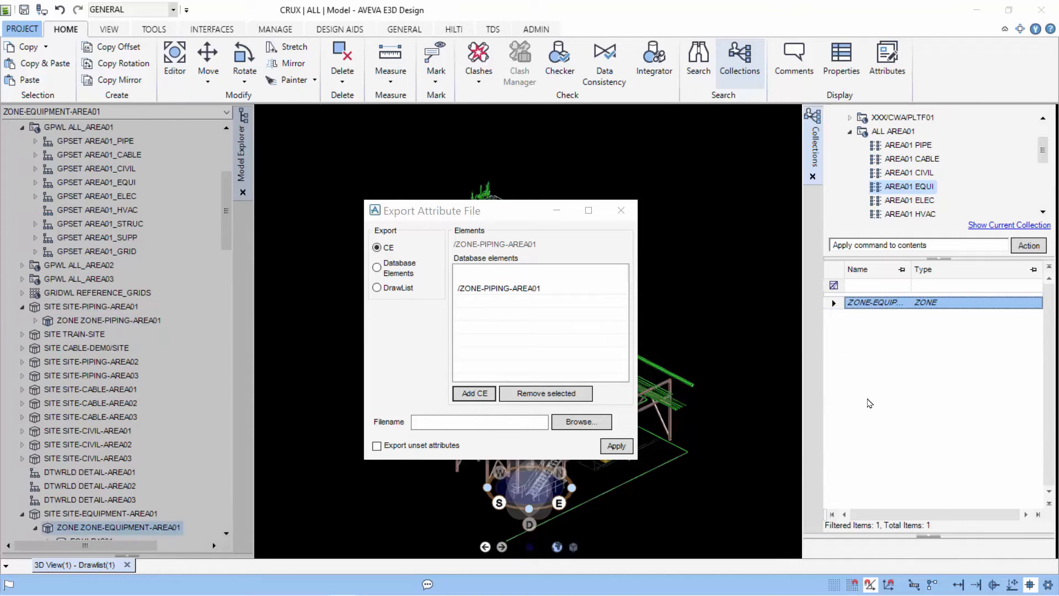
left_click(473, 393)
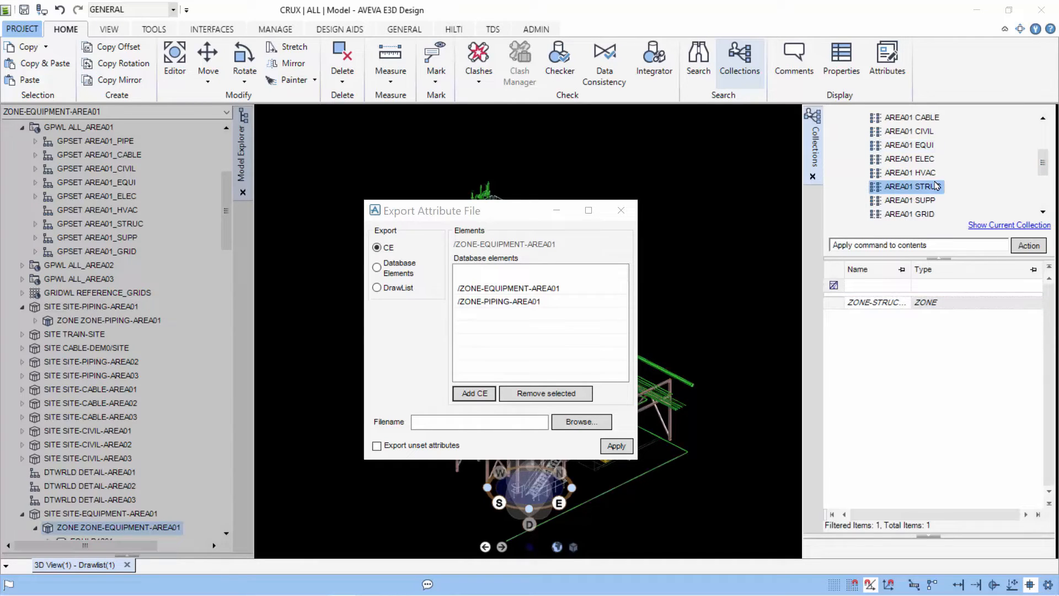
left_click(877, 302)
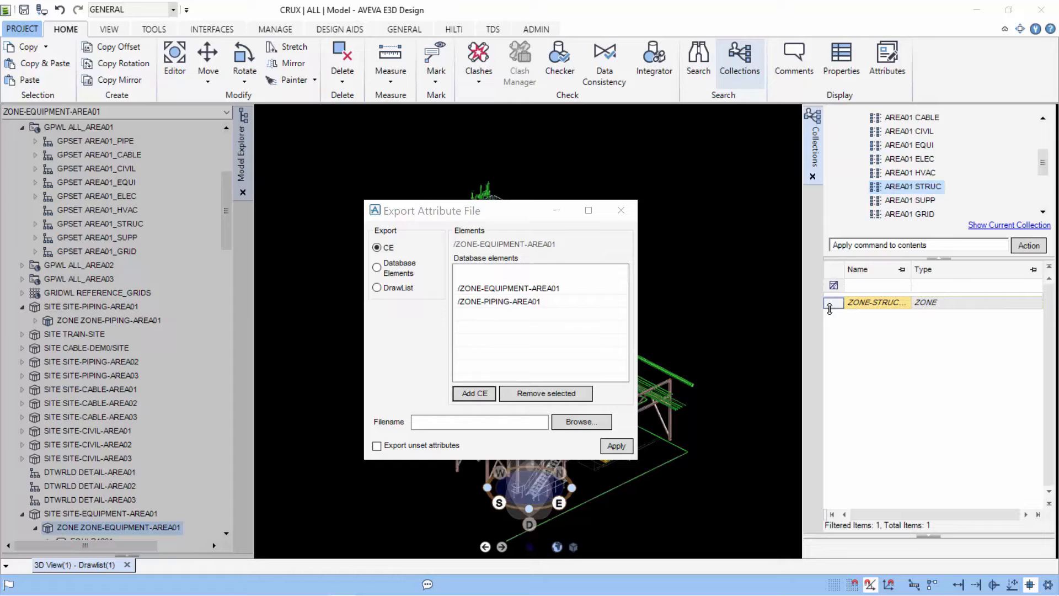
right_click(876, 302)
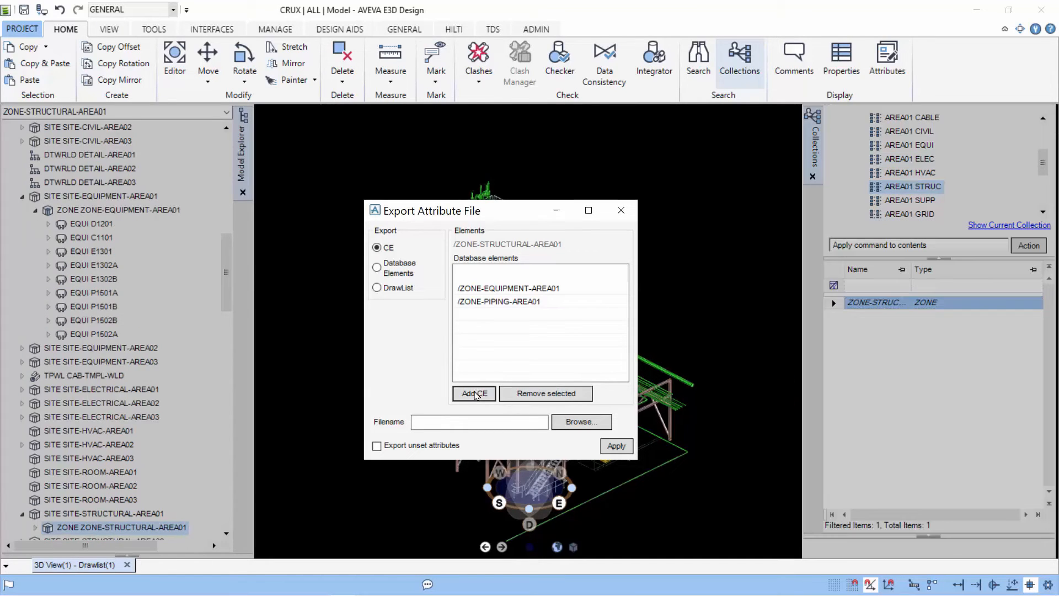
left_click(473, 393)
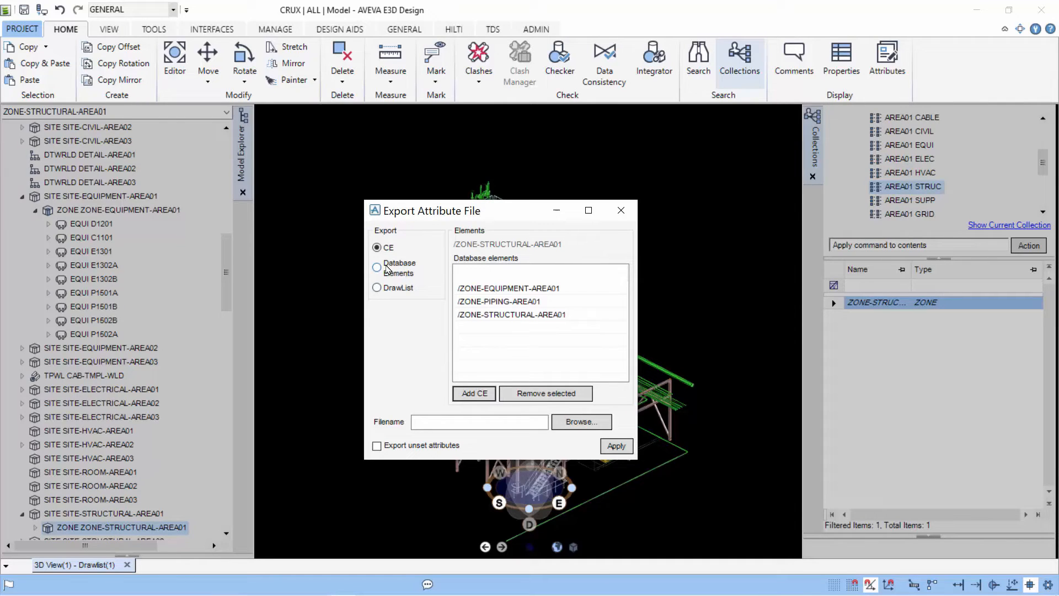
Export the listed zones' attributes as database elements to f:\rvm\std.txt.
left_click(377, 266)
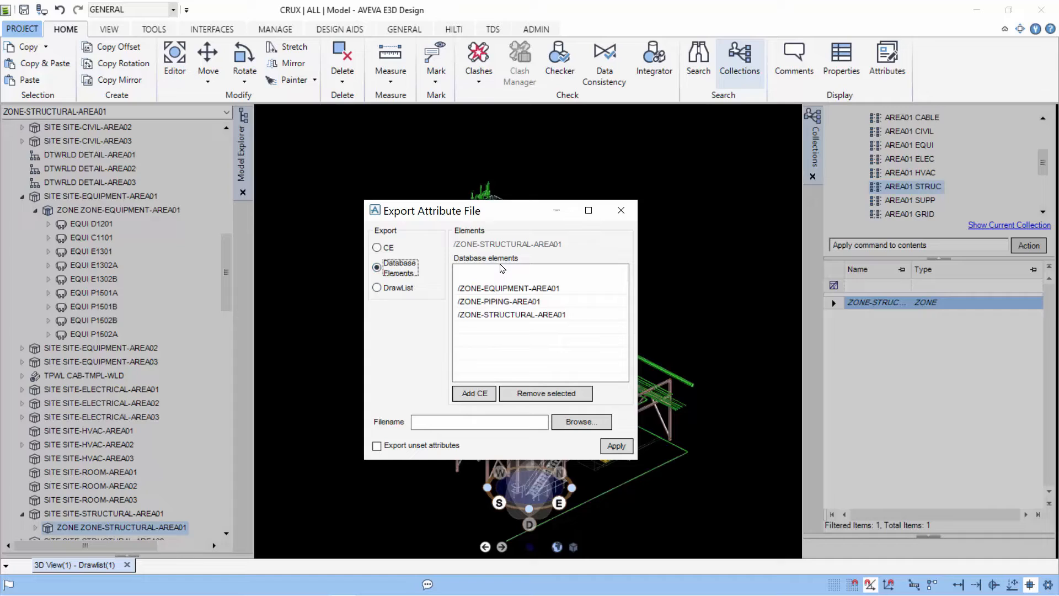
left_click(478, 421)
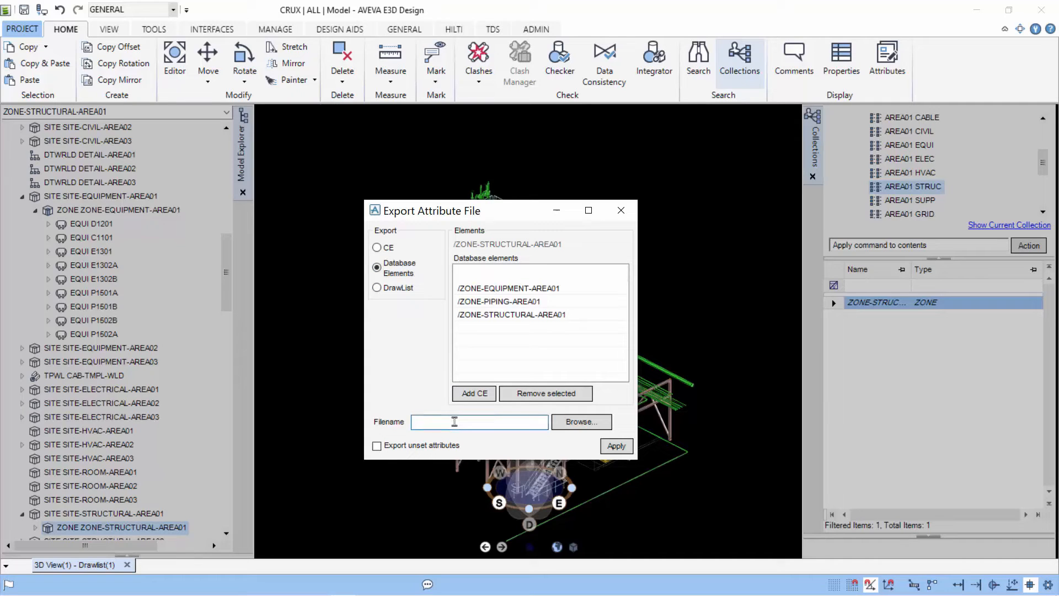
type("f:\\")
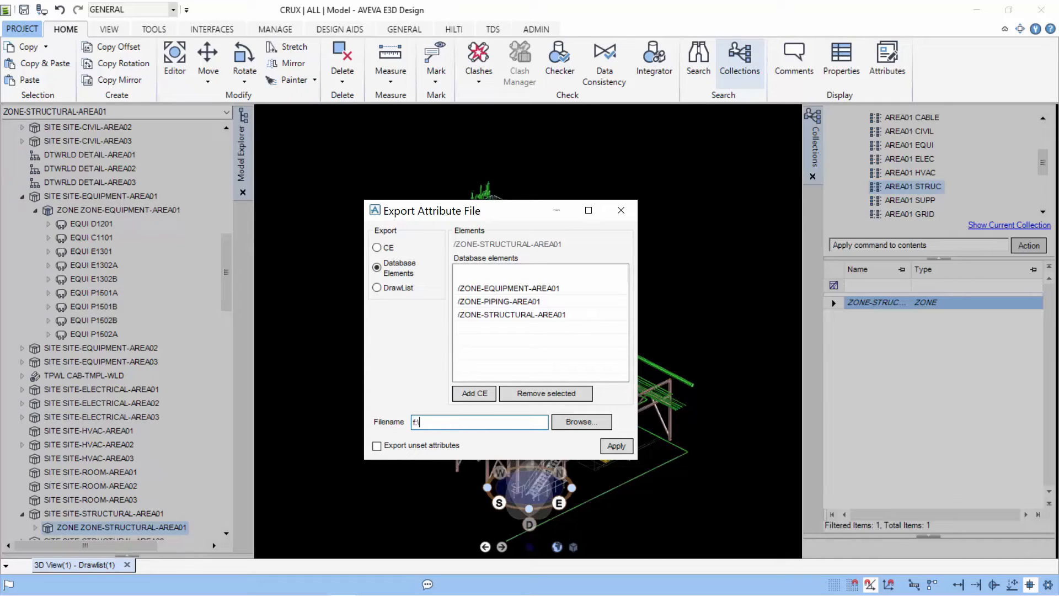
key("Backspace")
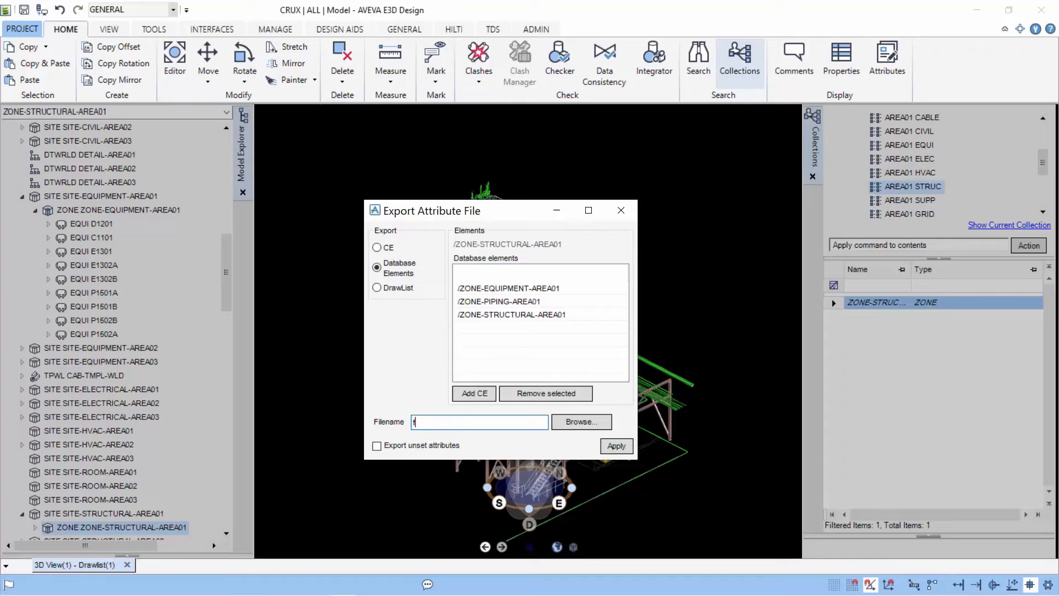
type(":")
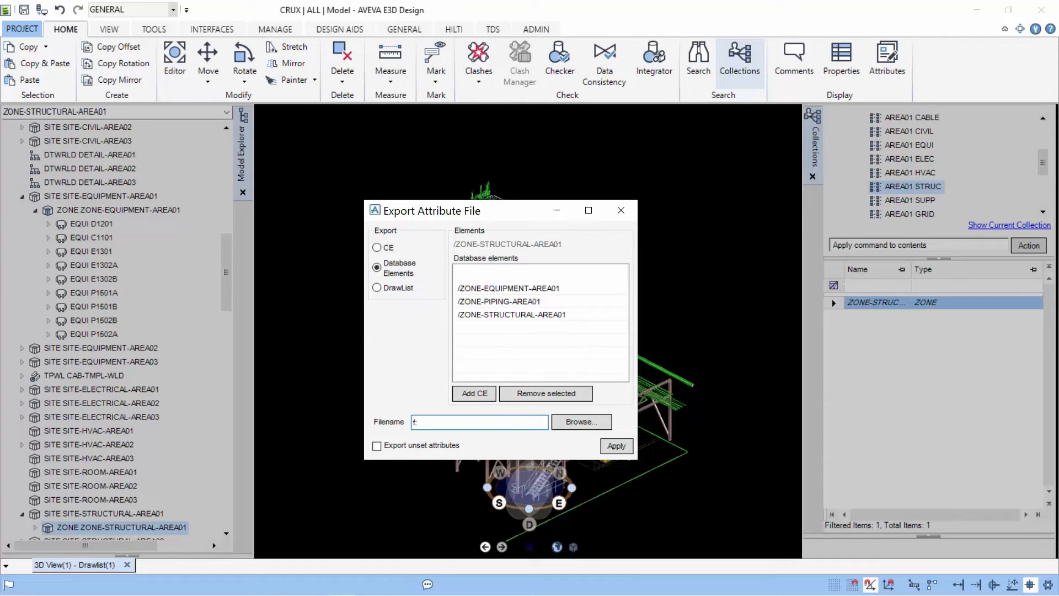
type("\\rvm\\s")
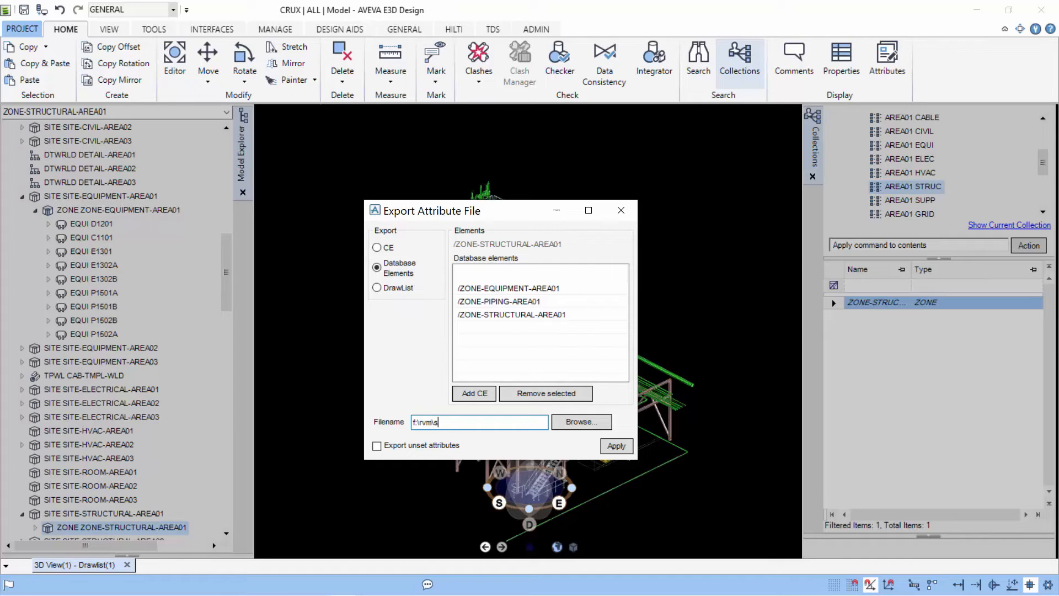
type("td.")
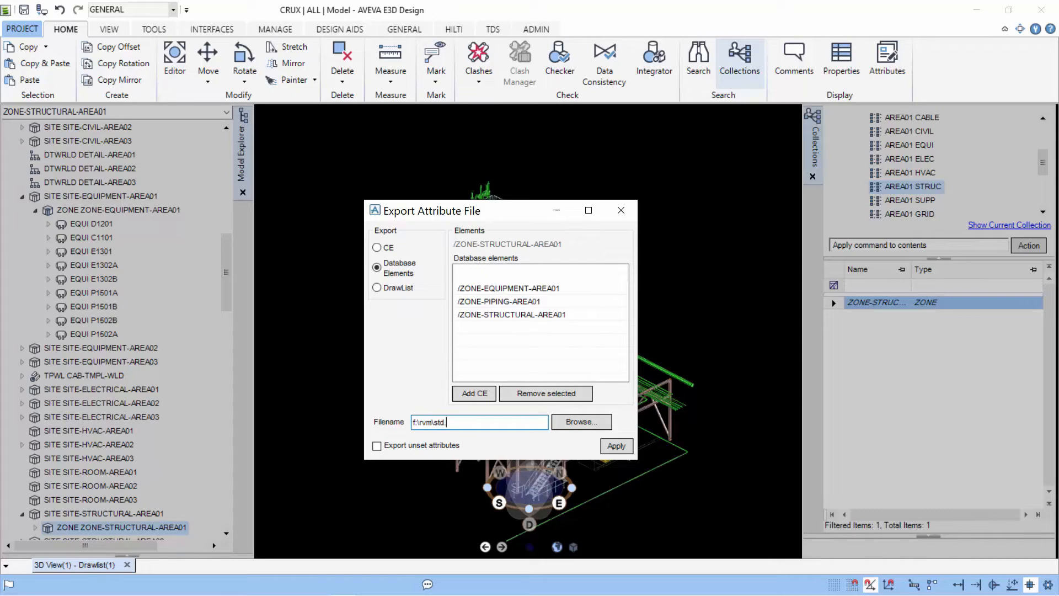
type("txt")
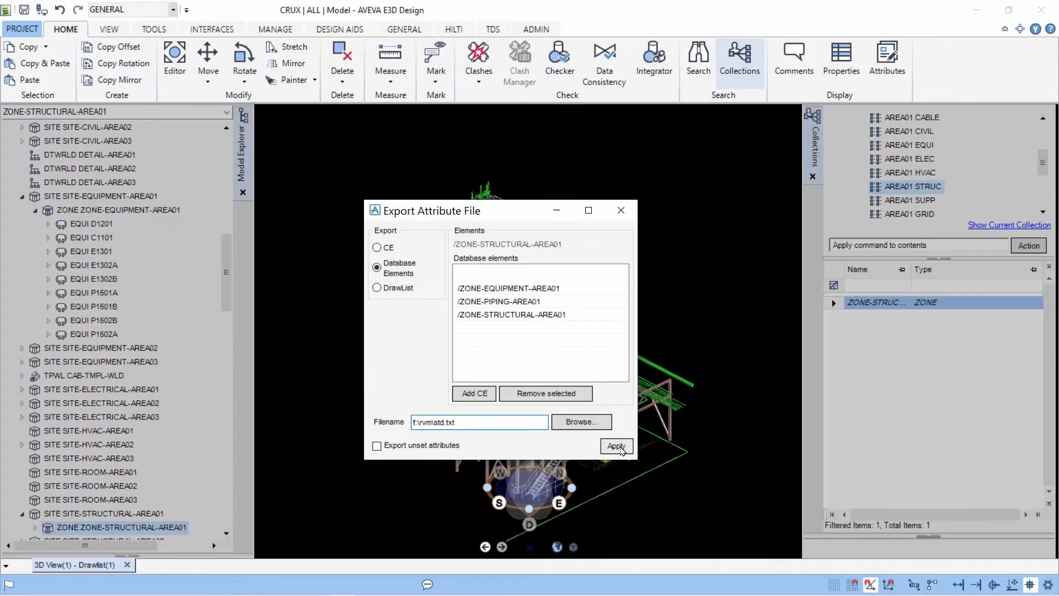
left_click(615, 446)
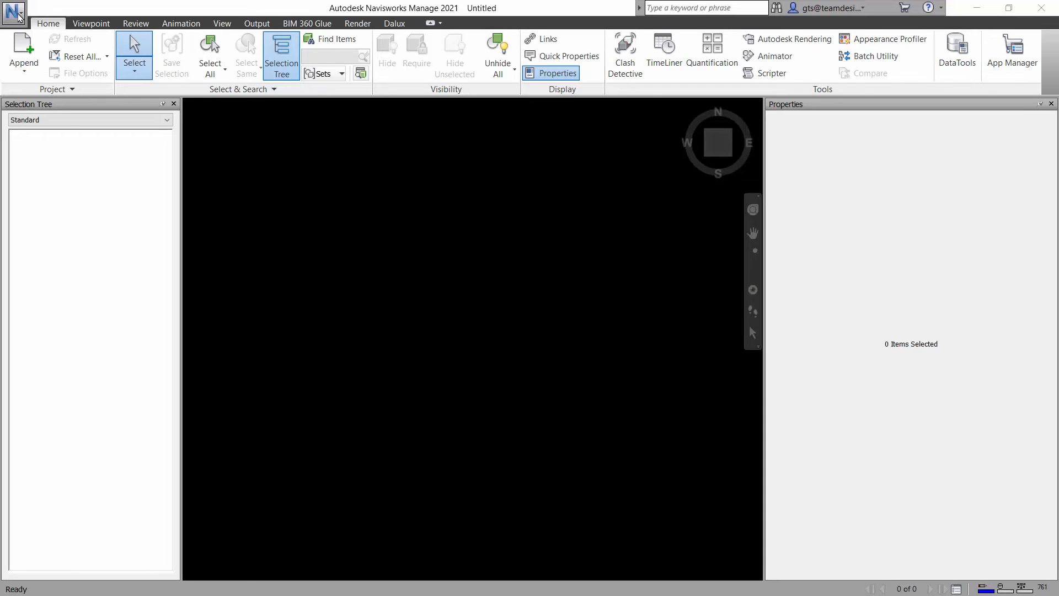
mouse_move(13, 10)
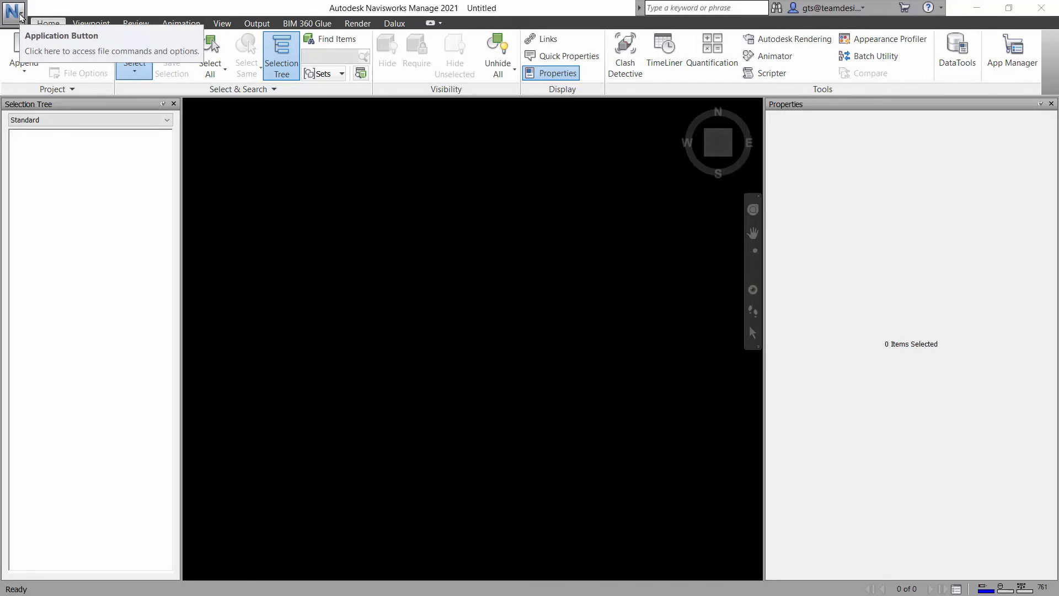
Bring up the Application menu to reach the Options Editor.
left_click(13, 9)
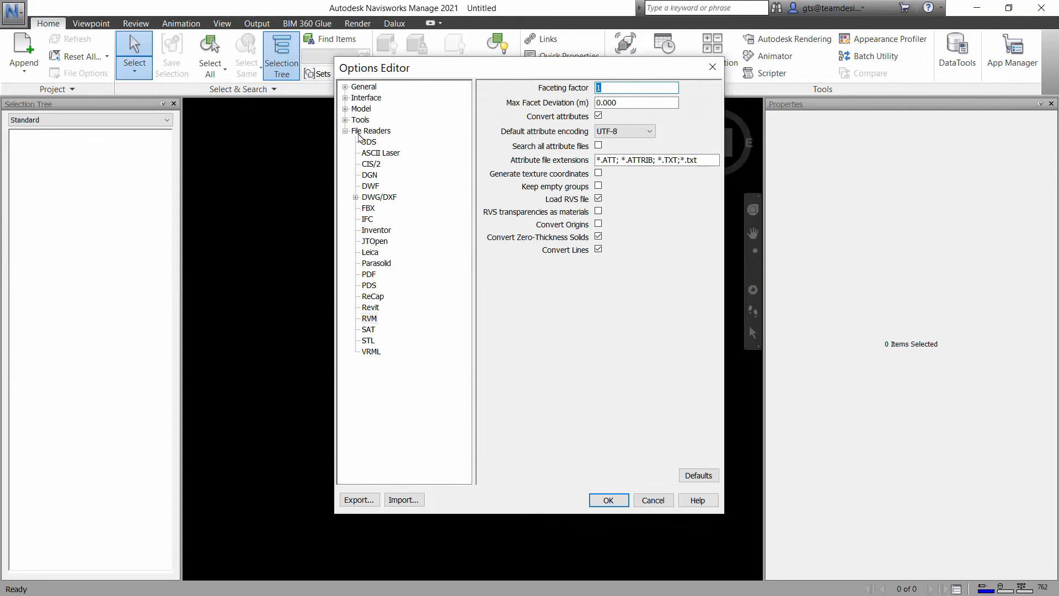
Check the RVM reader accepts *.txt attribute files, then cancel the Options Editor unchanged.
left_click(370, 308)
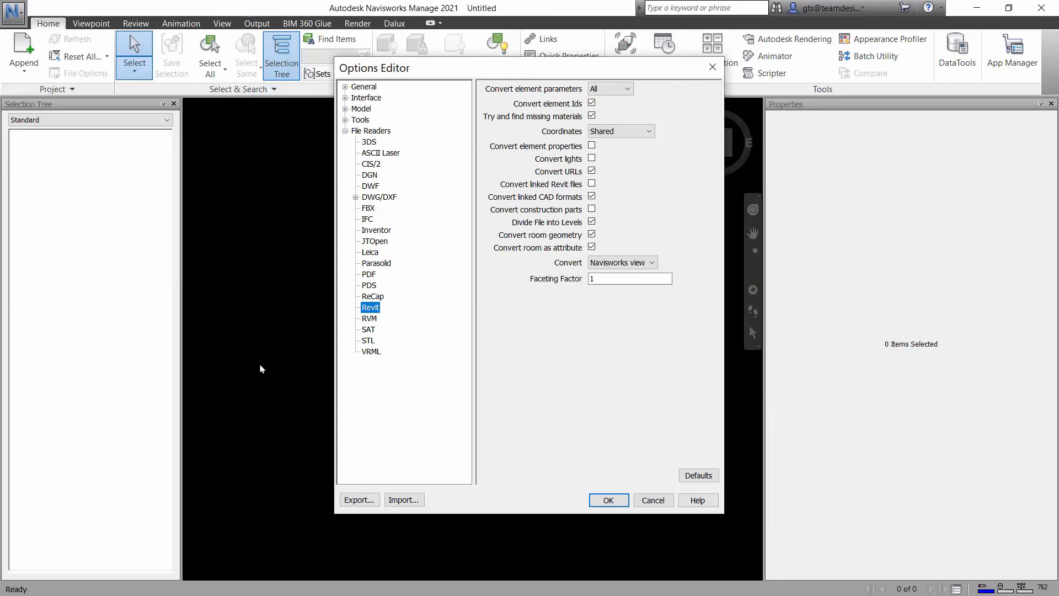
left_click(370, 318)
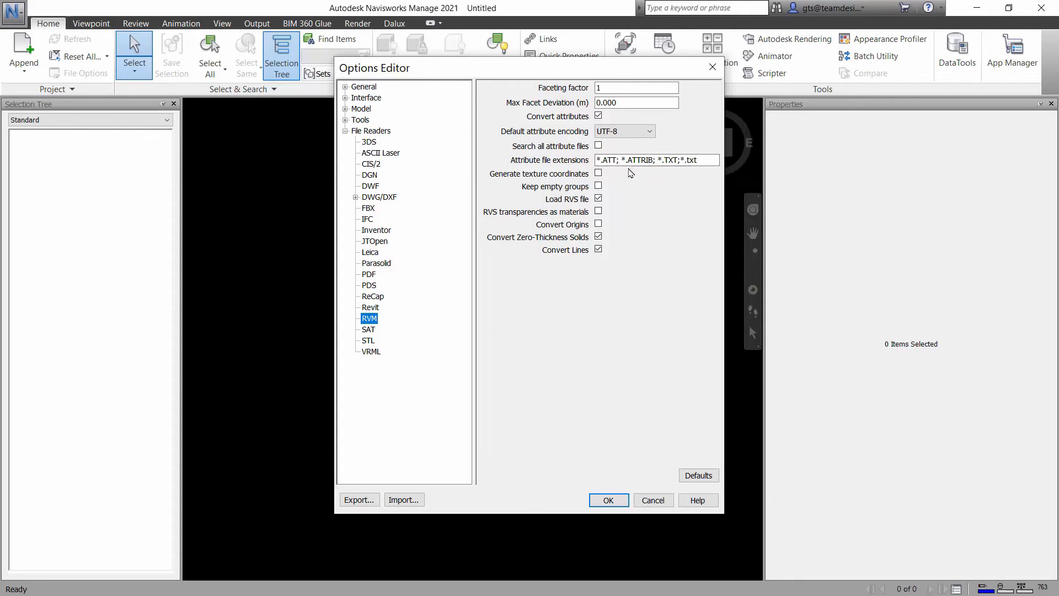
mouse_move(686, 177)
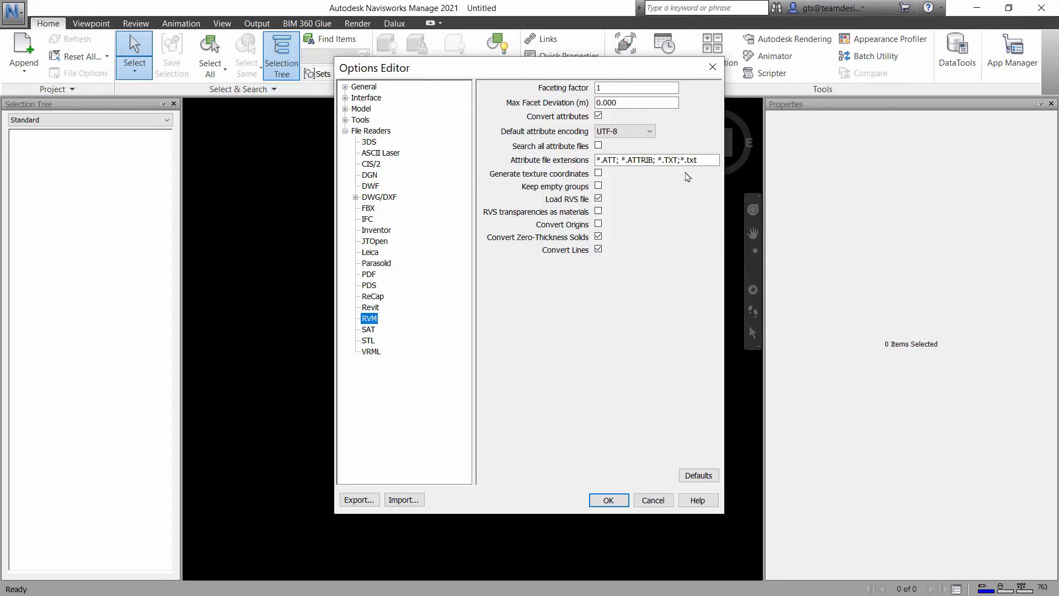
mouse_move(676, 176)
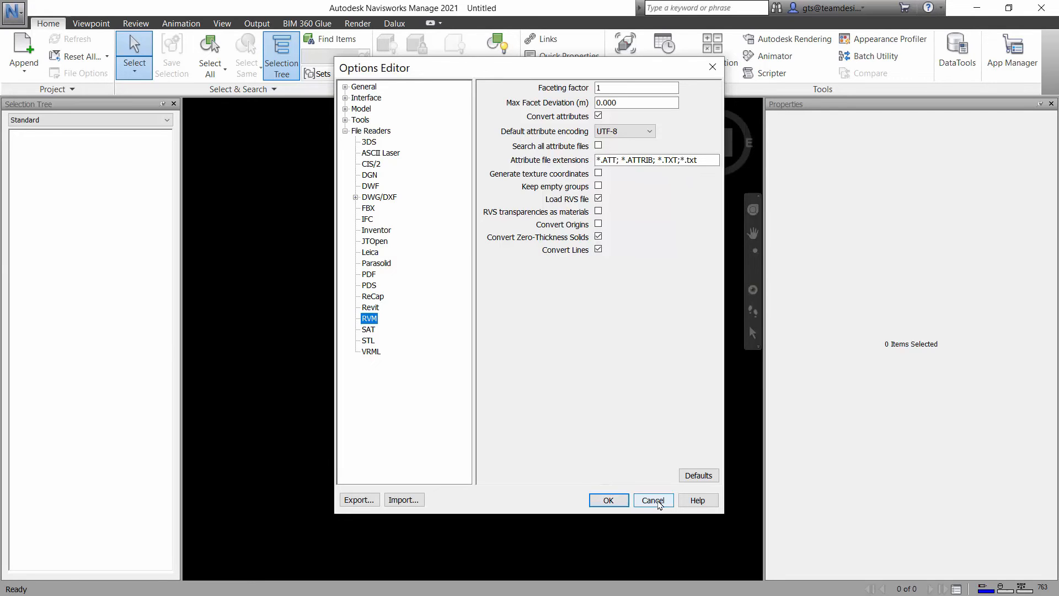
left_click(14, 13)
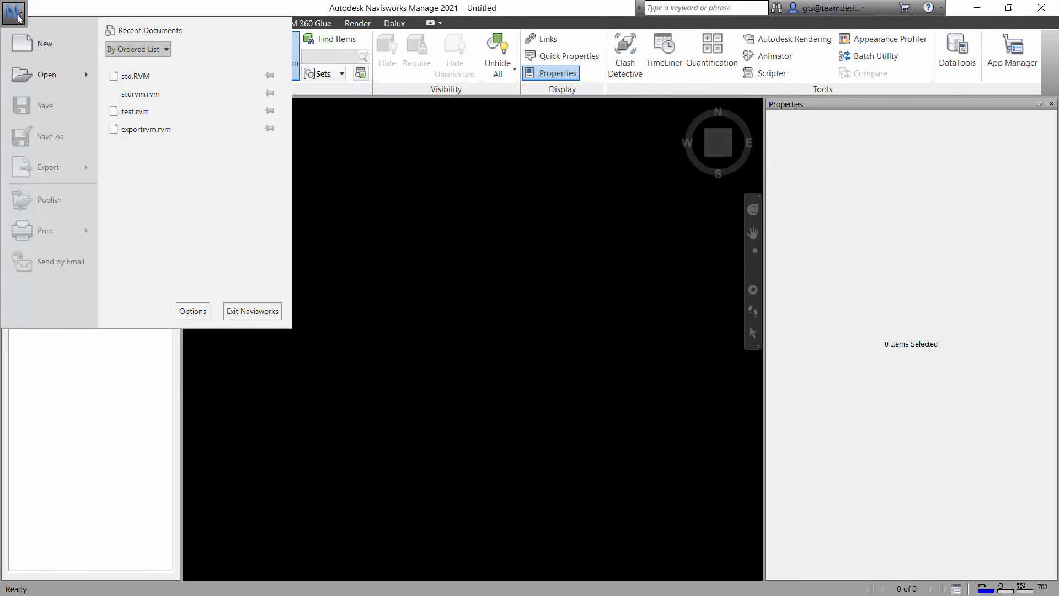
Load std.RVM from the RVM folder so the 3D plant model is displayed.
left_click(46, 74)
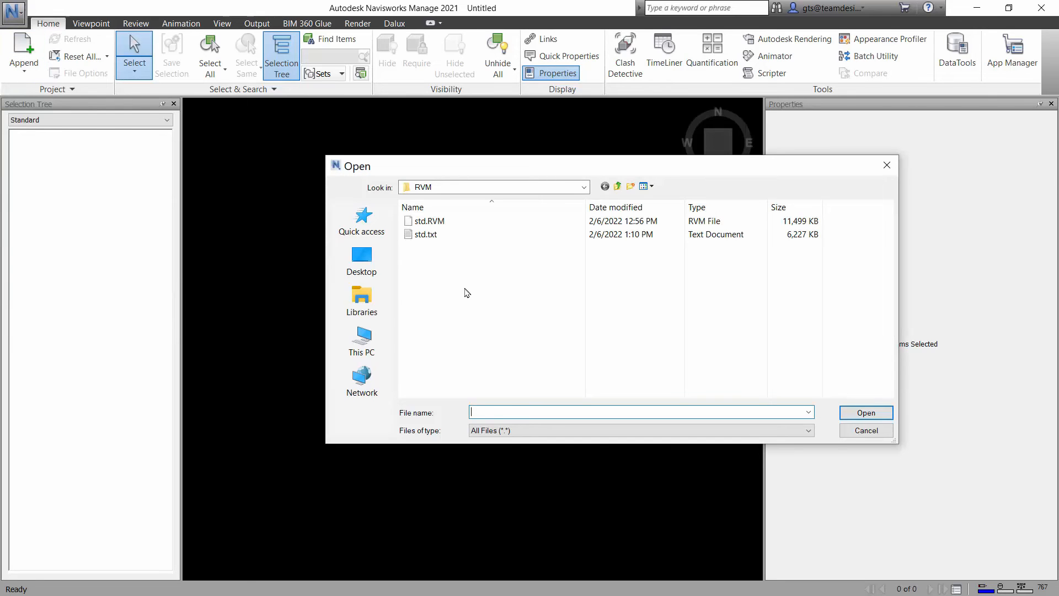
left_click(429, 221)
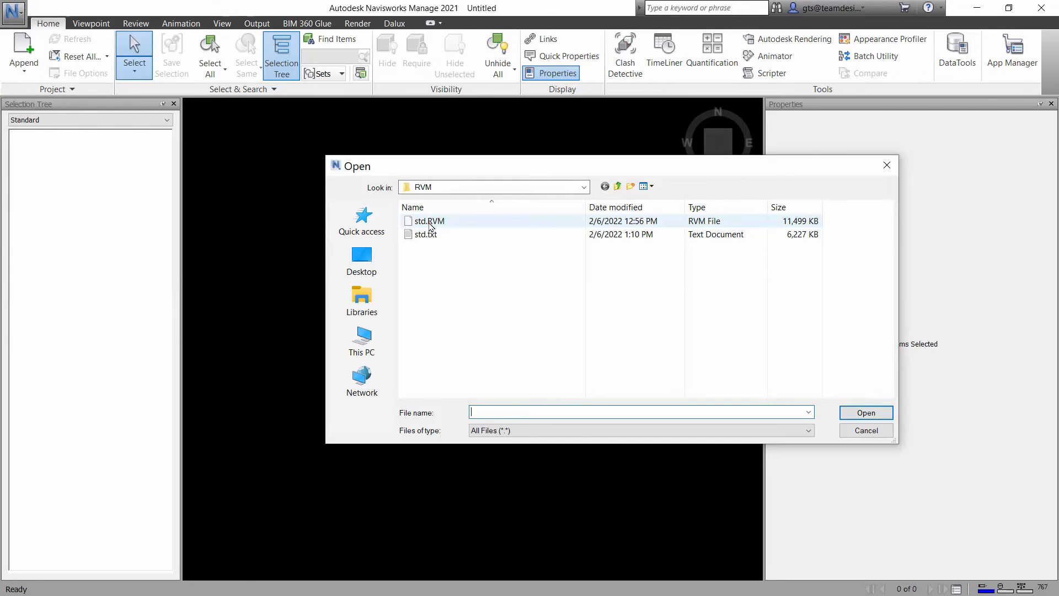
left_click(428, 221)
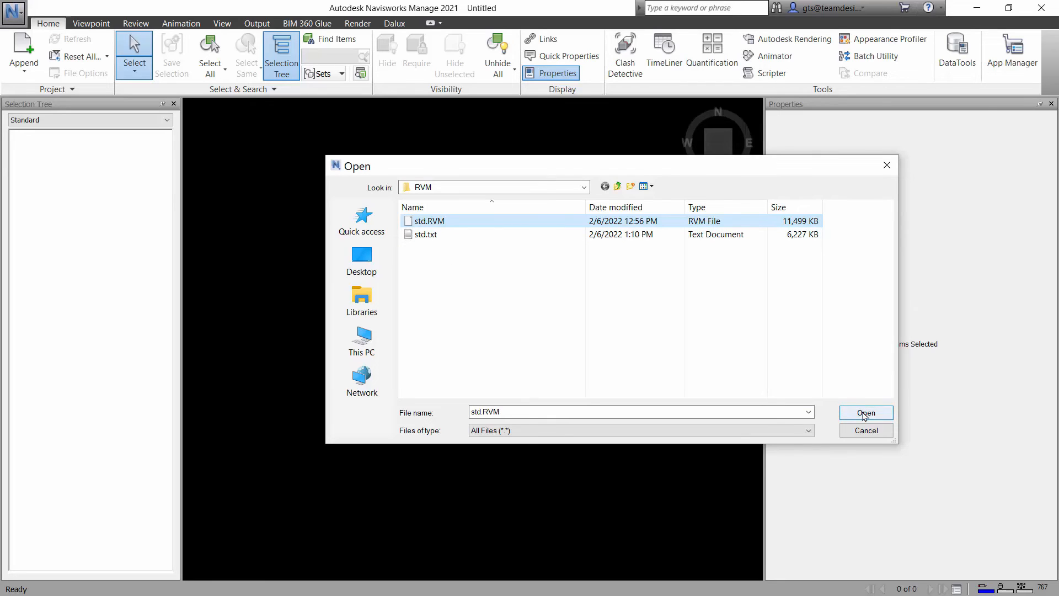
left_click(864, 413)
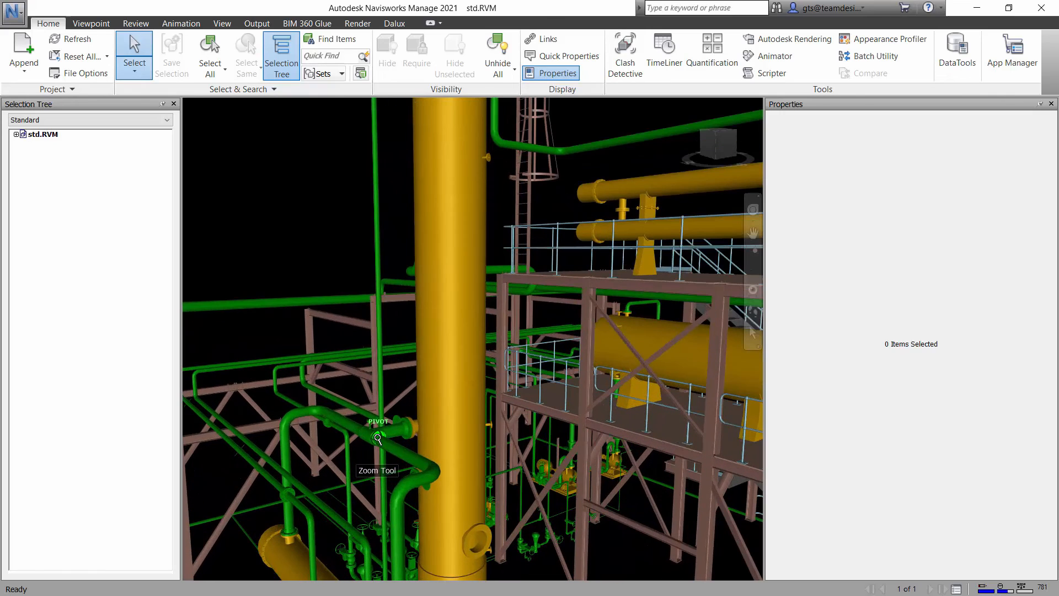
Select a tee fitting and view its PDMS attributes (TYPE TEE, OWNER /250-B-5/B1) in Properties.
left_click(377, 436)
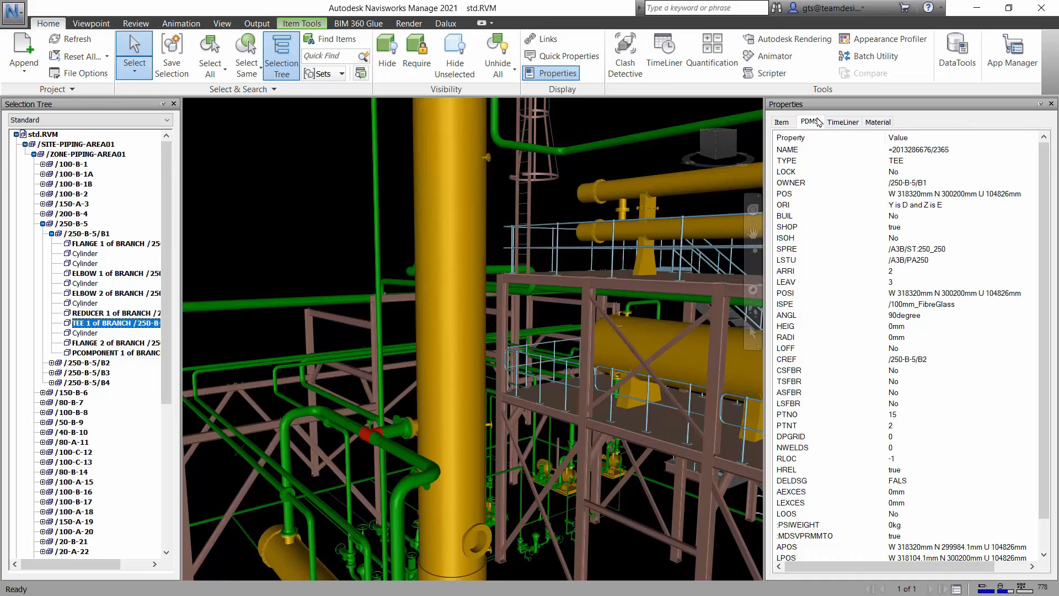
mouse_move(980, 247)
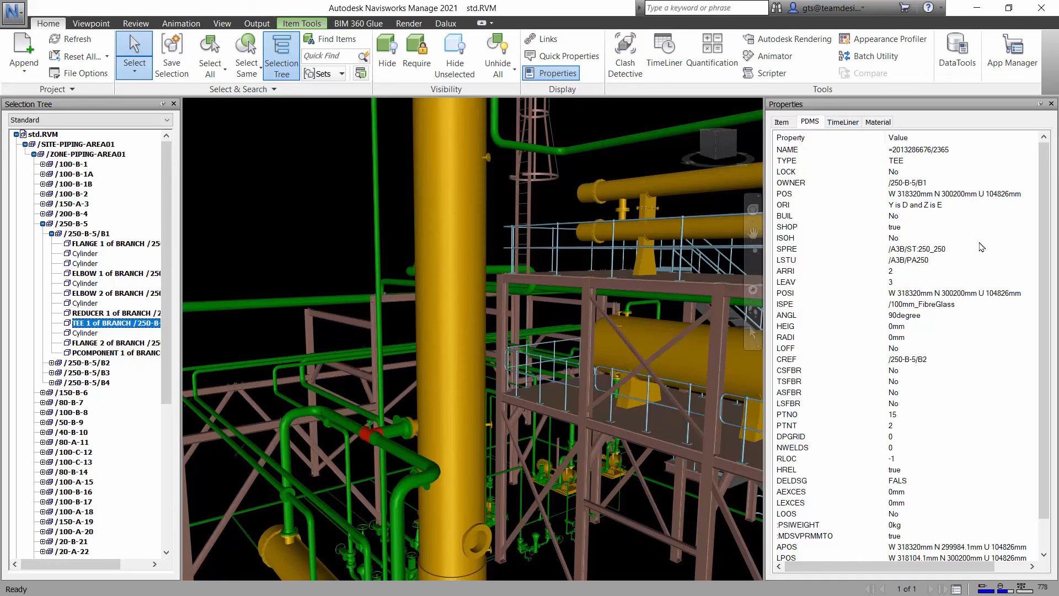
scroll("down", 3)
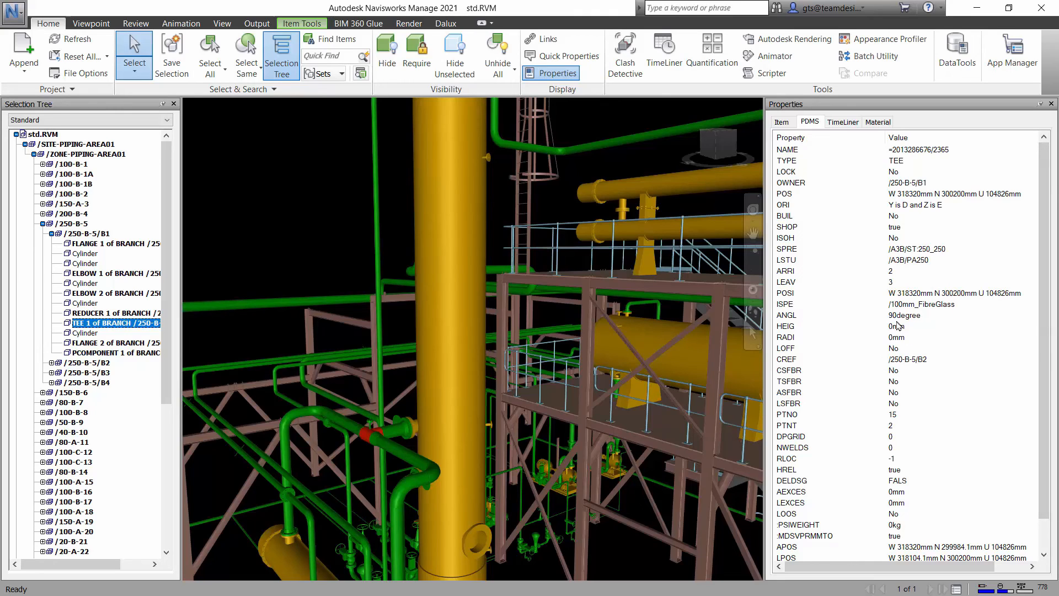
mouse_move(901, 348)
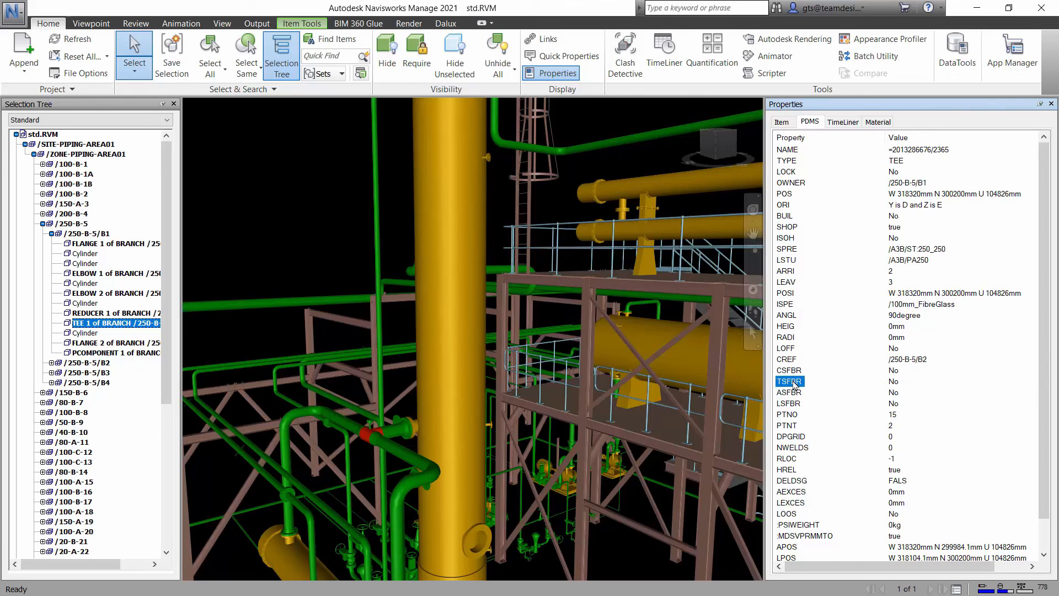
right_click(790, 381)
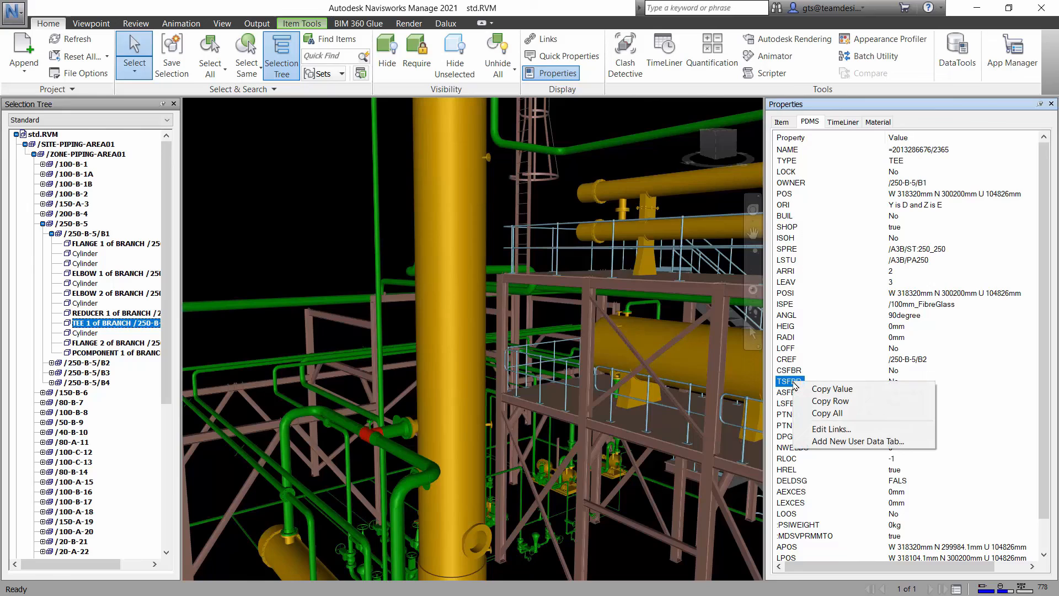
mouse_move(859, 405)
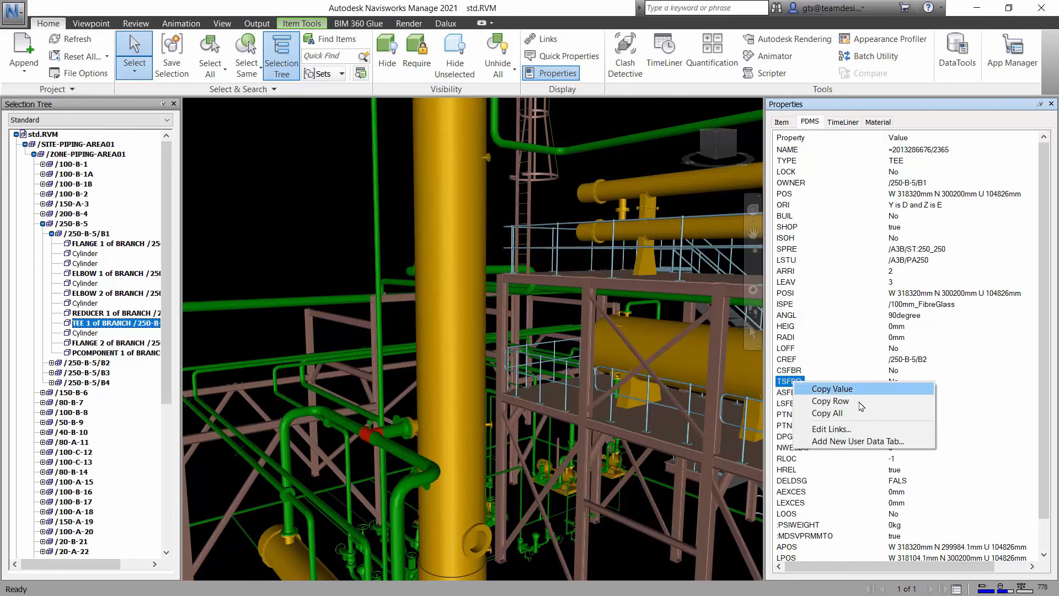
mouse_move(854, 456)
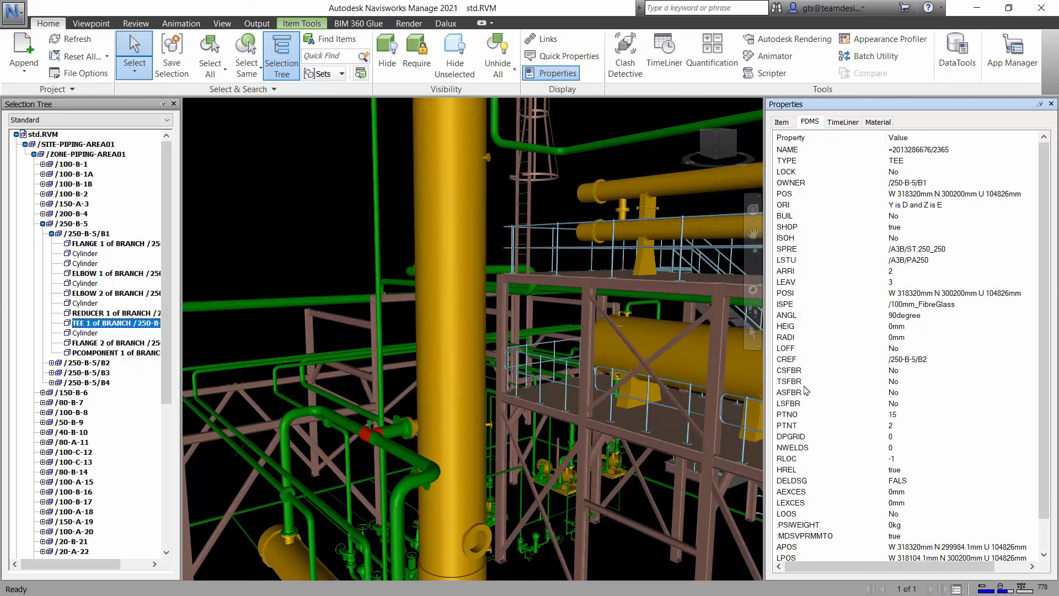
left_click(787, 425)
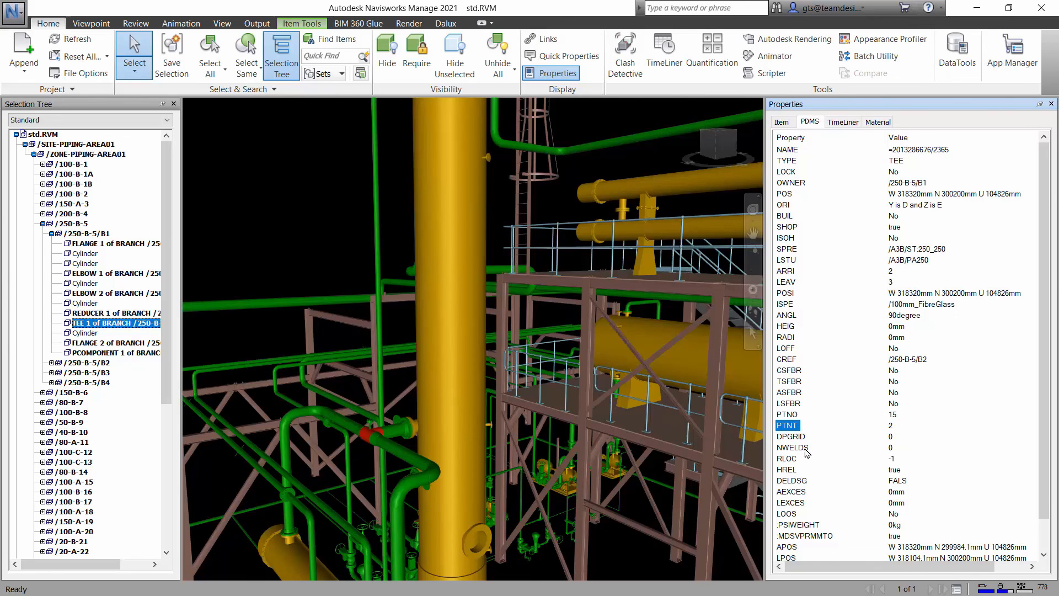